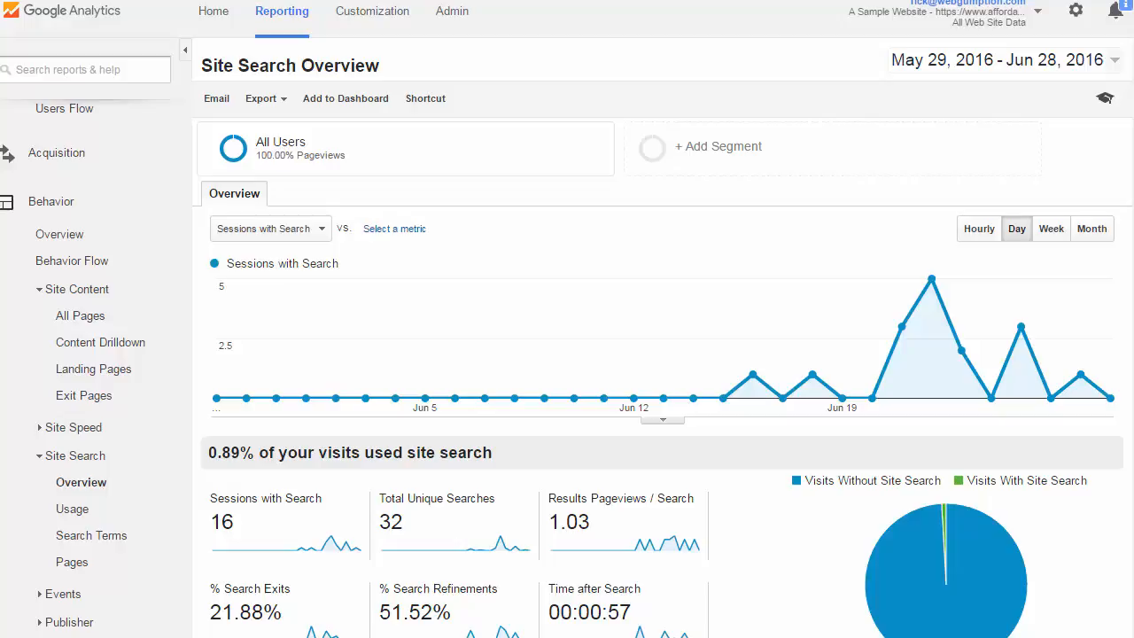
pyautogui.moveTo(627, 25)
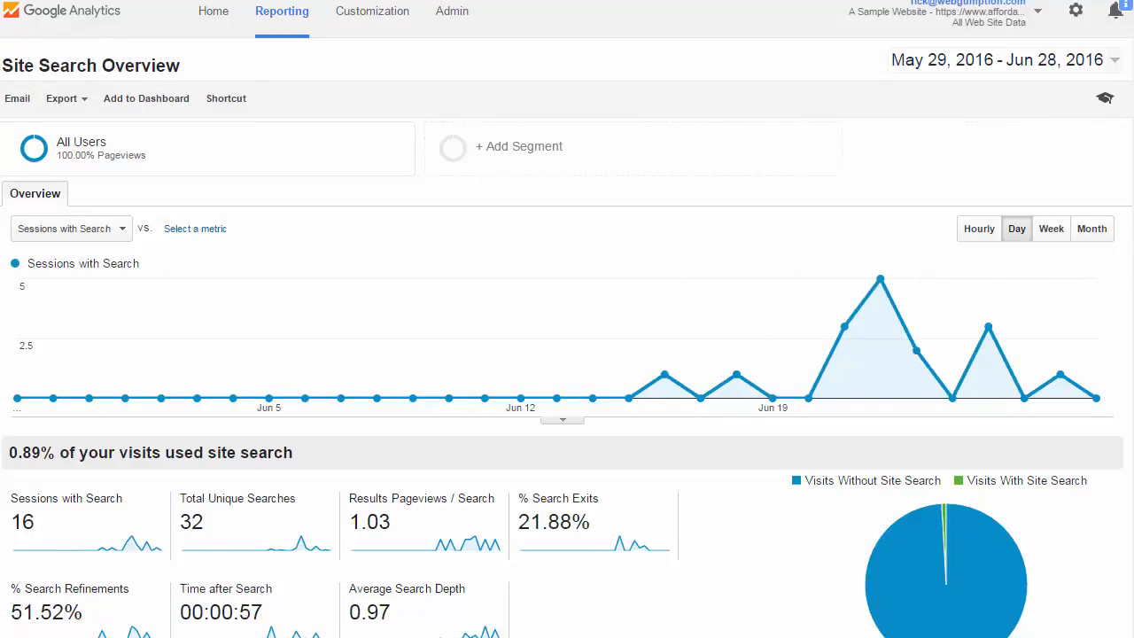
# - View the Usage report splitting 1,788 sessions into 1,772 without and 16 with site search
pyautogui.scroll(-3)
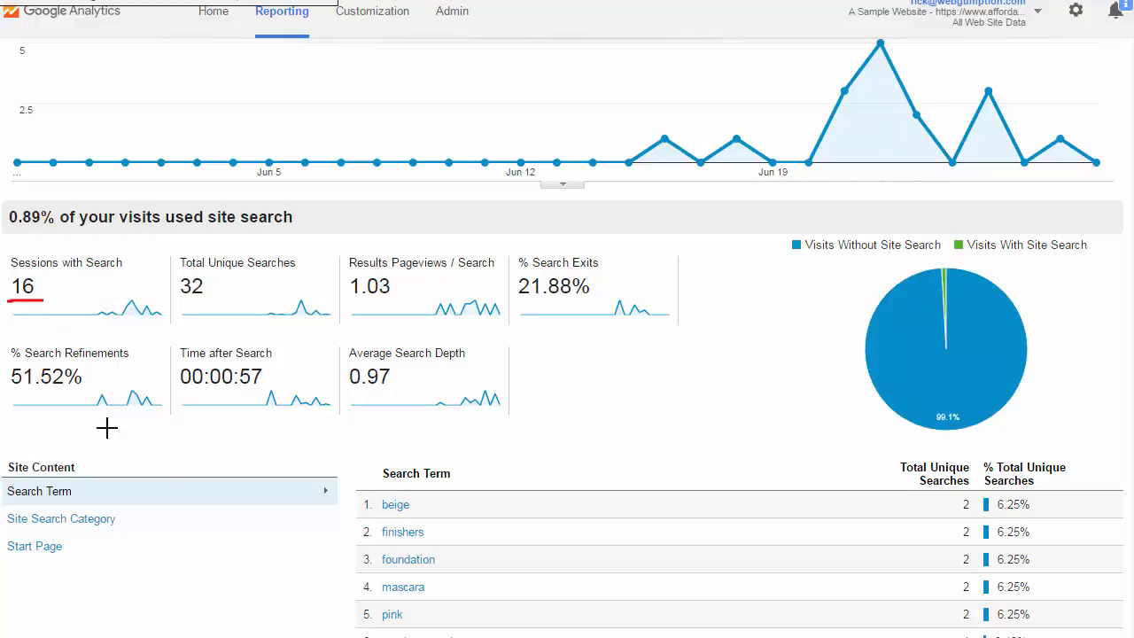
pyautogui.moveTo(179, 306)
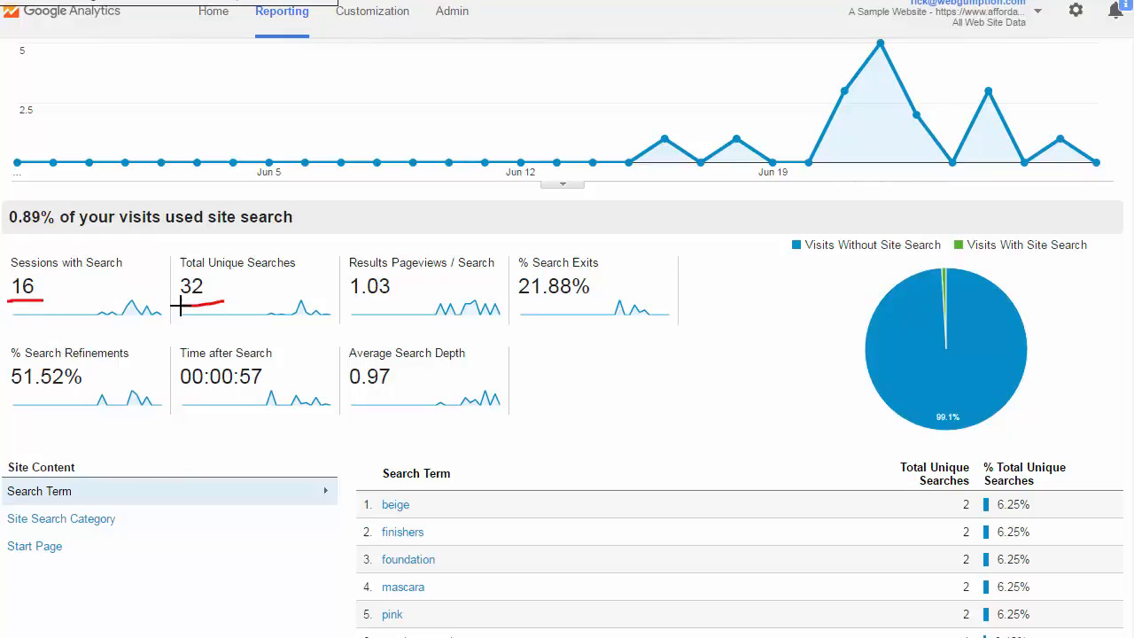
pyautogui.moveTo(264, 340)
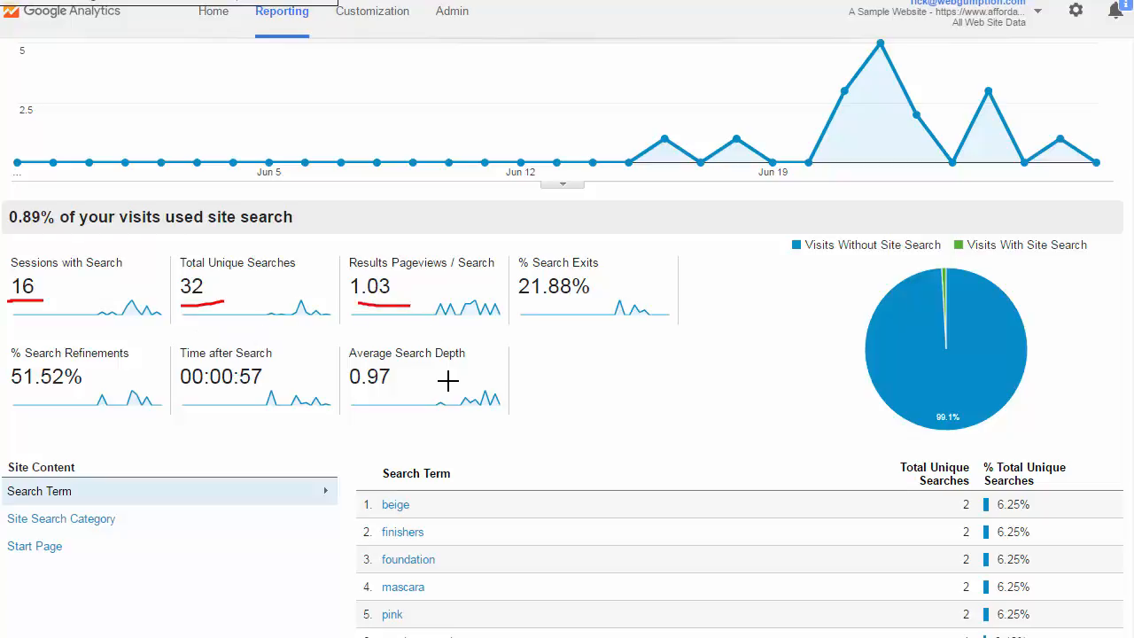
pyautogui.moveTo(585, 312)
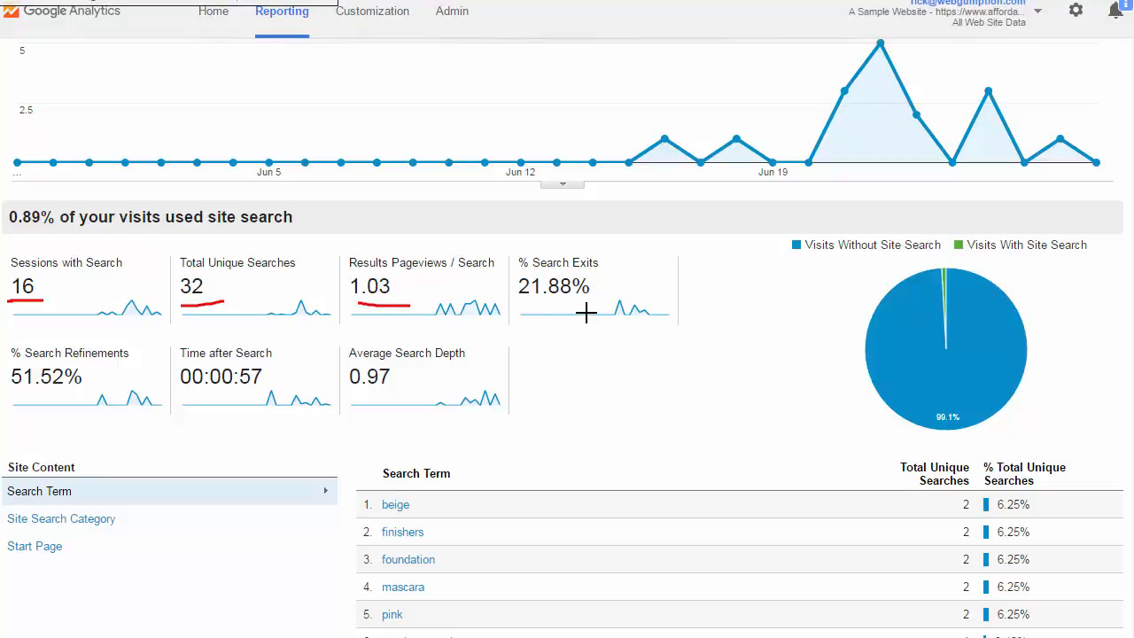
pyautogui.moveTo(577, 300)
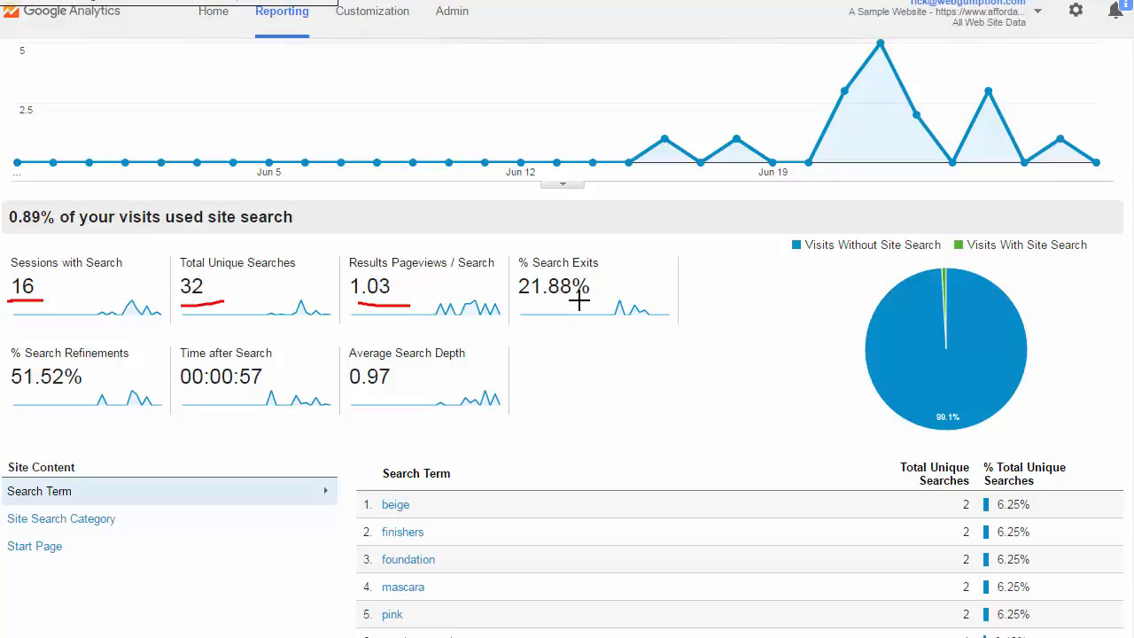
pyautogui.moveTo(450, 376)
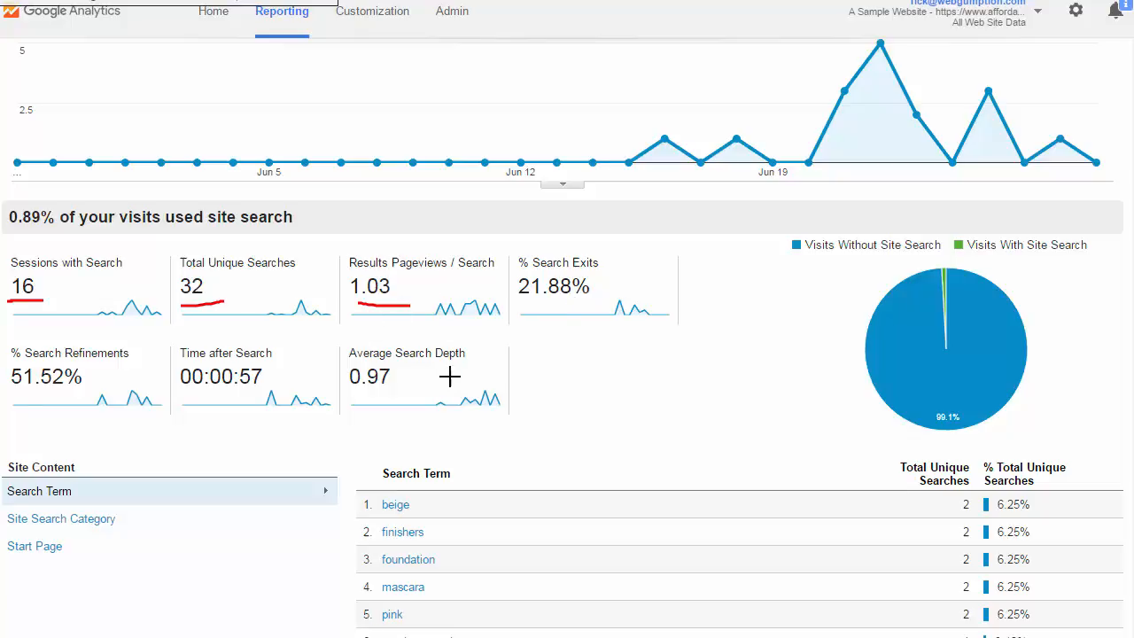
pyautogui.moveTo(588, 315)
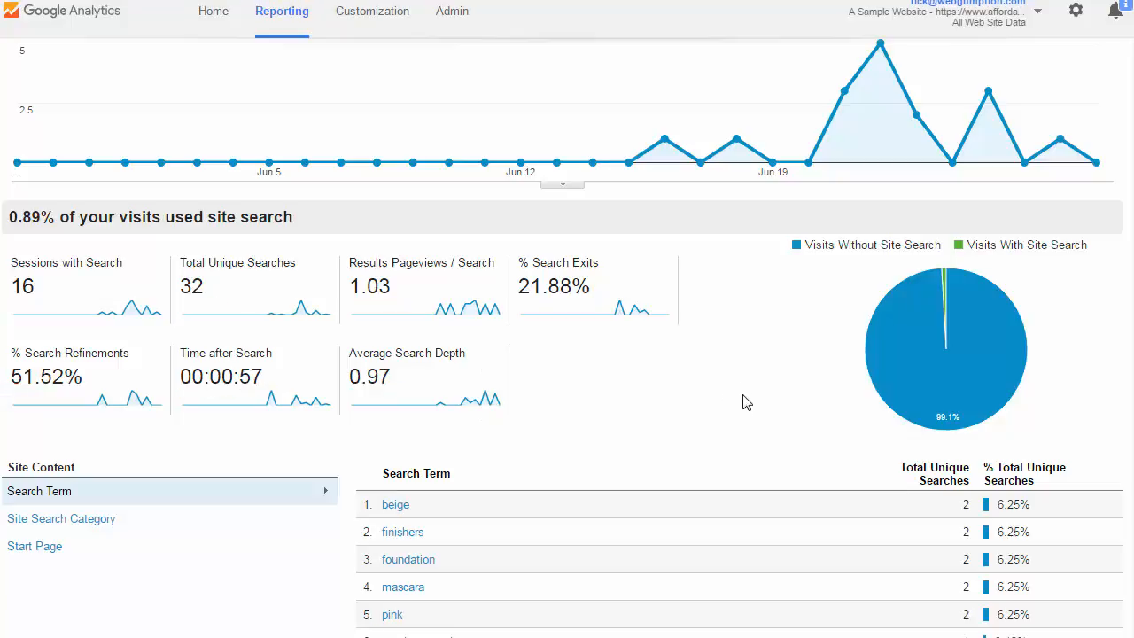
pyautogui.scroll(-3)
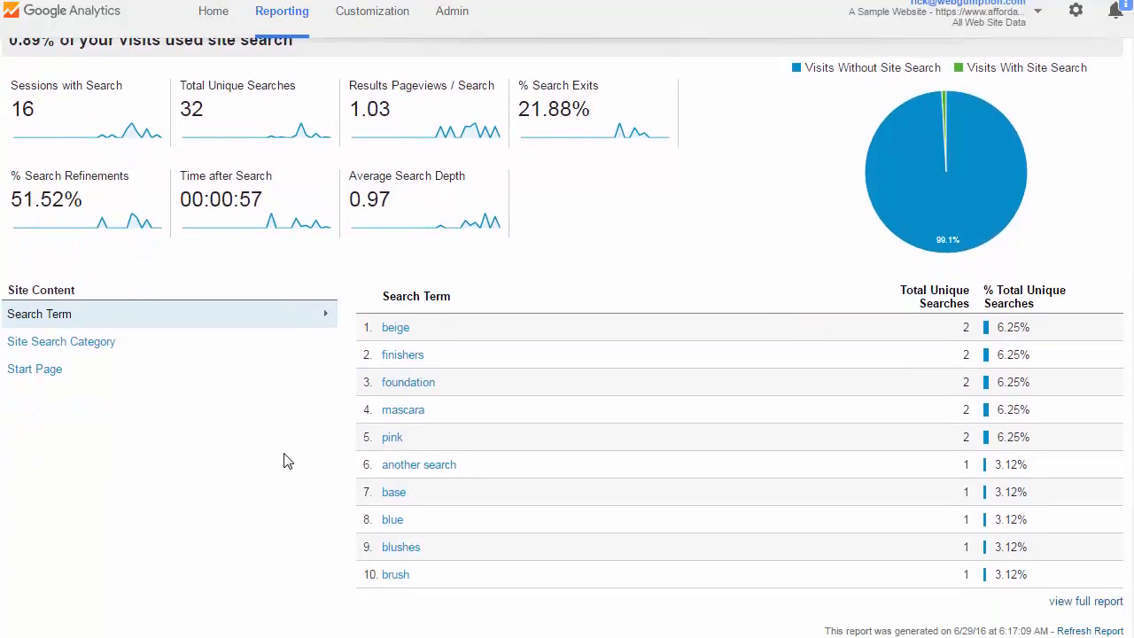
pyautogui.moveTo(397, 326)
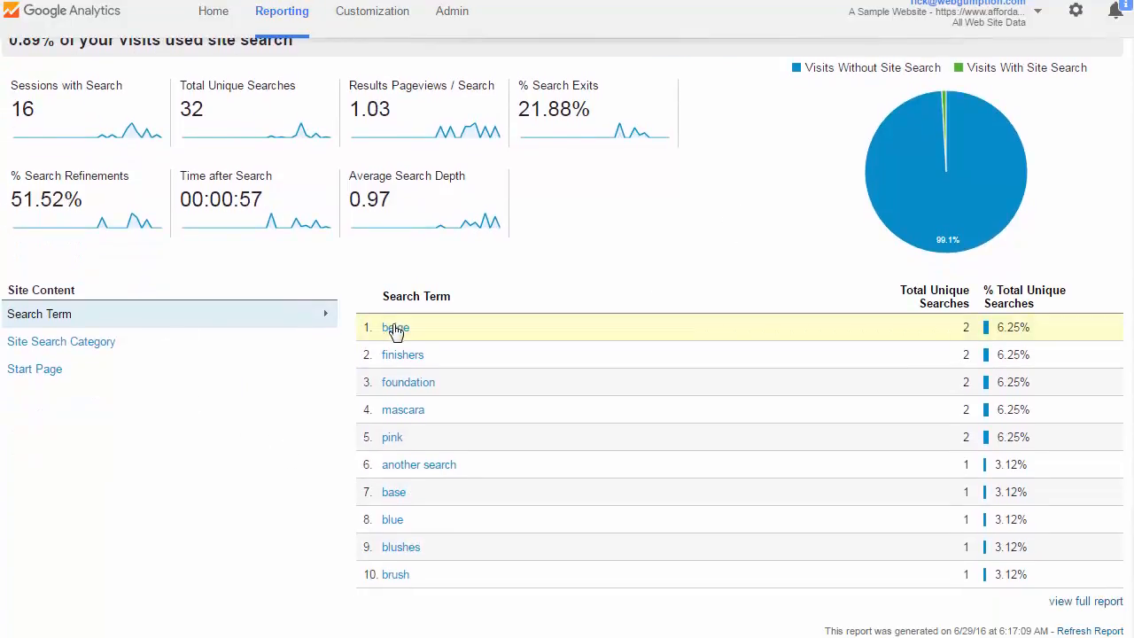
pyautogui.moveTo(49, 351)
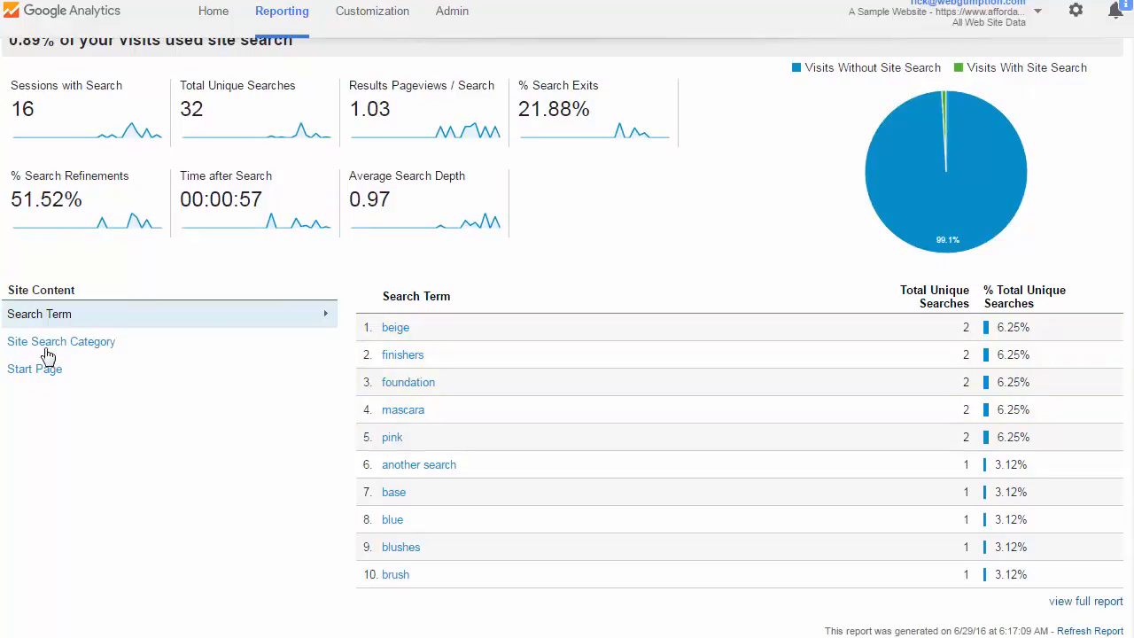
pyautogui.moveTo(35, 368)
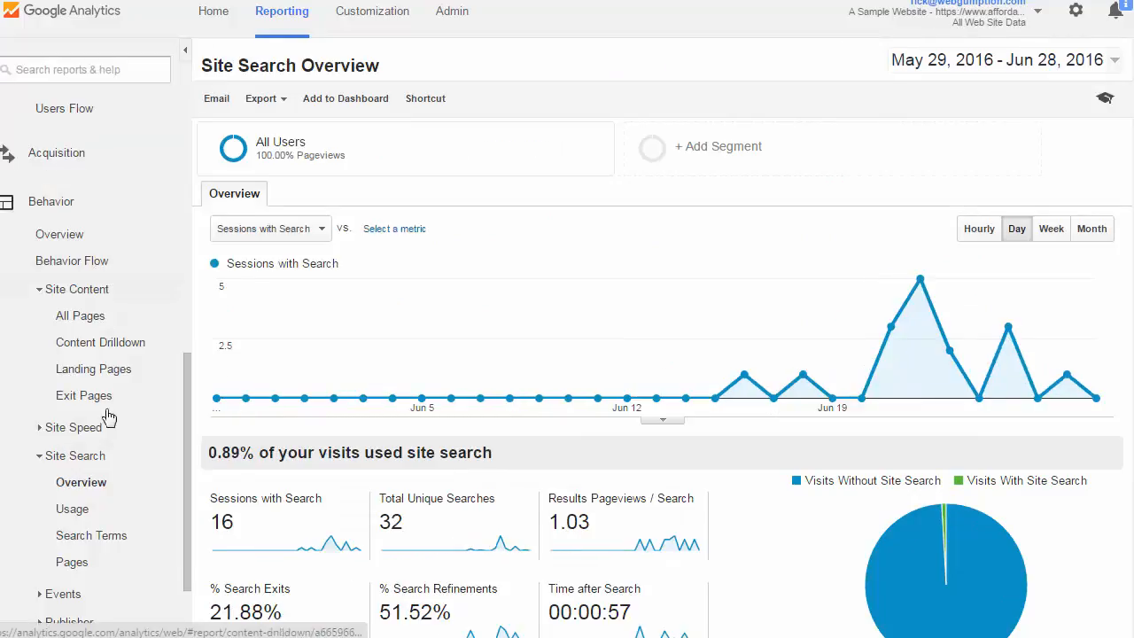
pyautogui.click(71, 509)
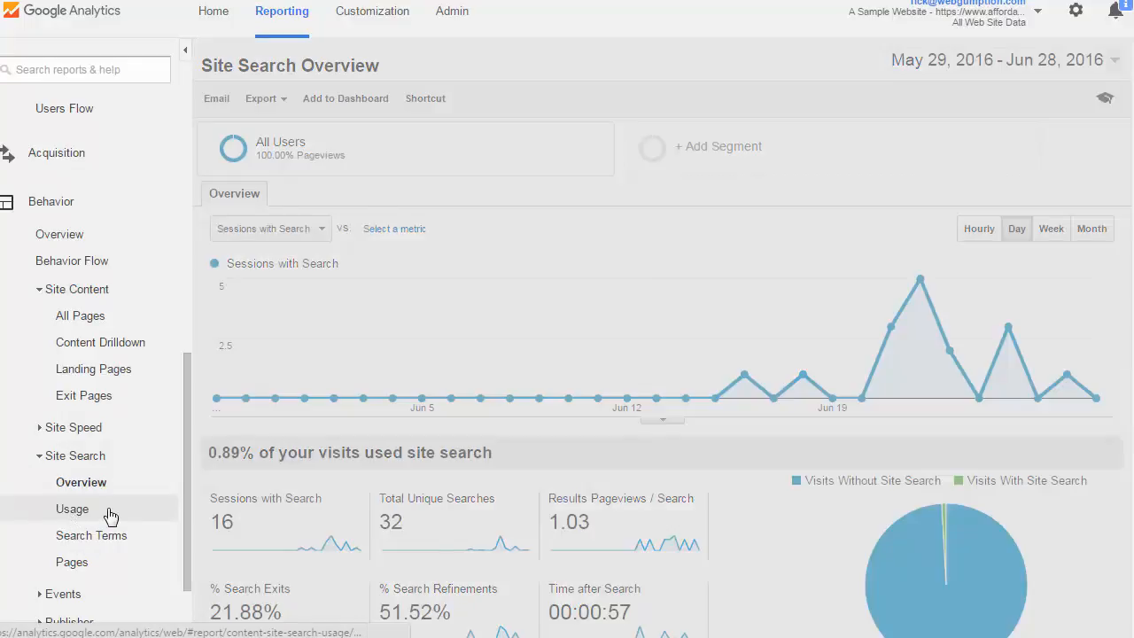
pyautogui.click(71, 509)
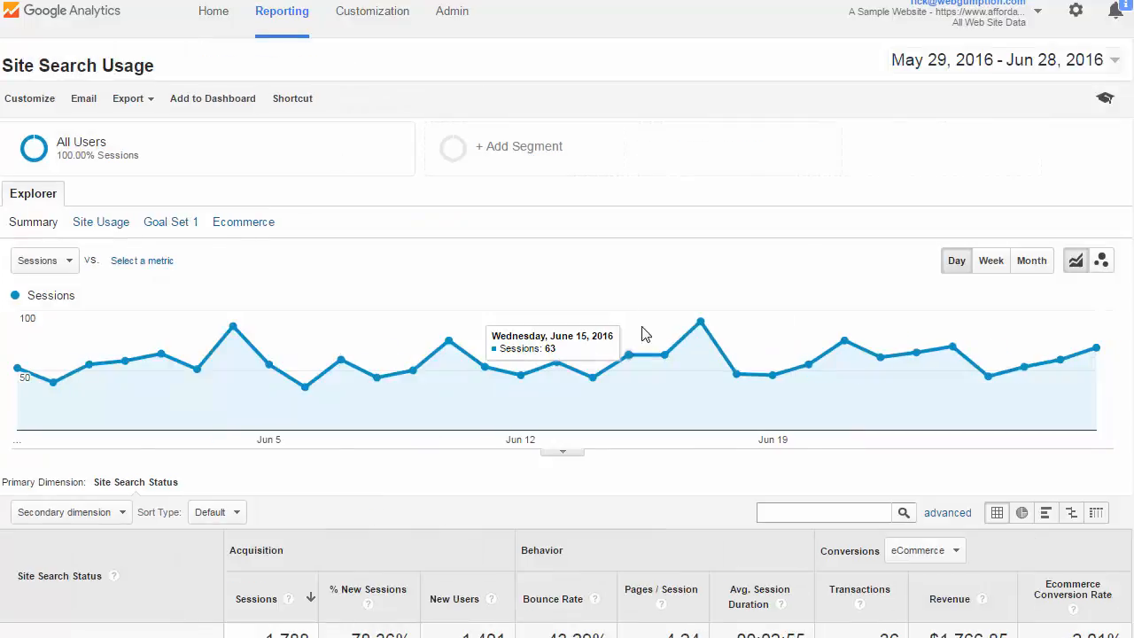
pyautogui.scroll(-3)
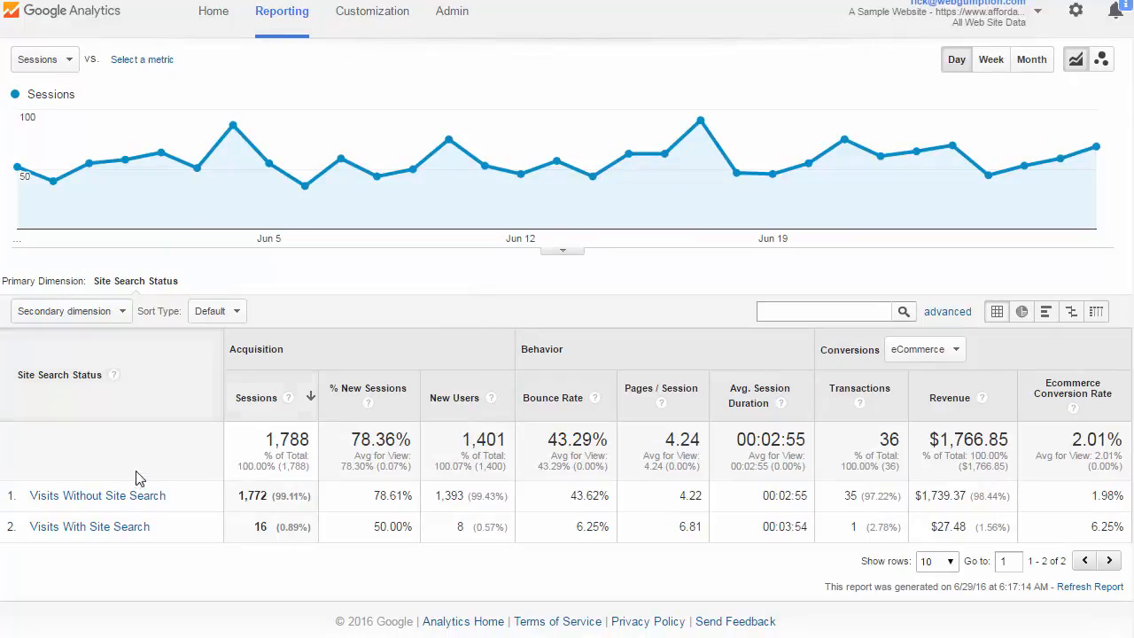
pyautogui.moveTo(964, 41)
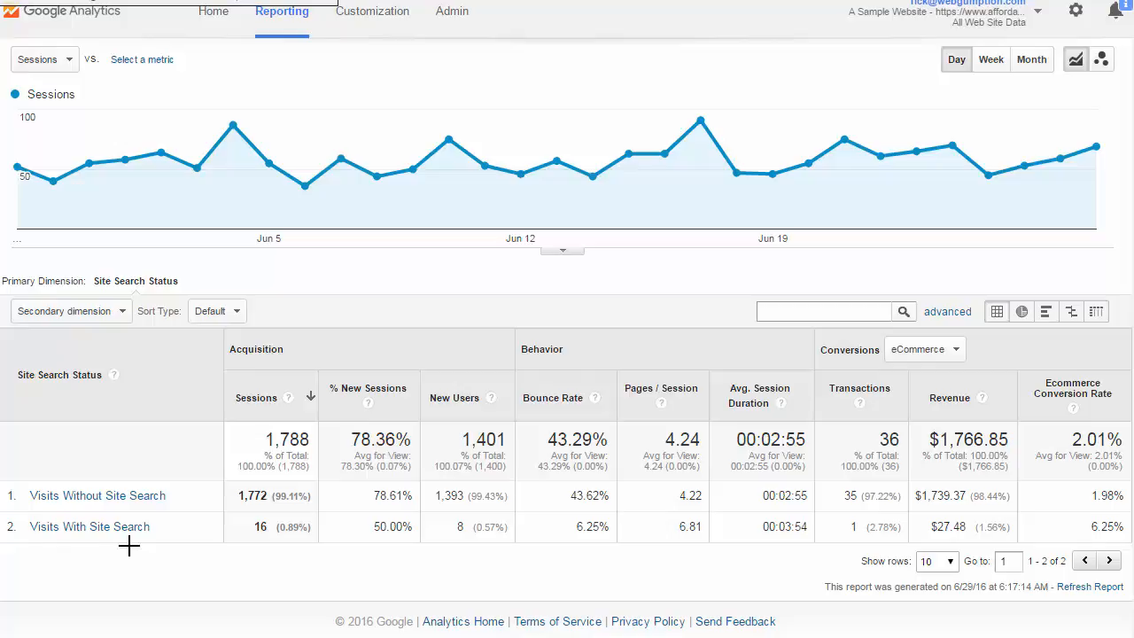
pyautogui.moveTo(144, 517)
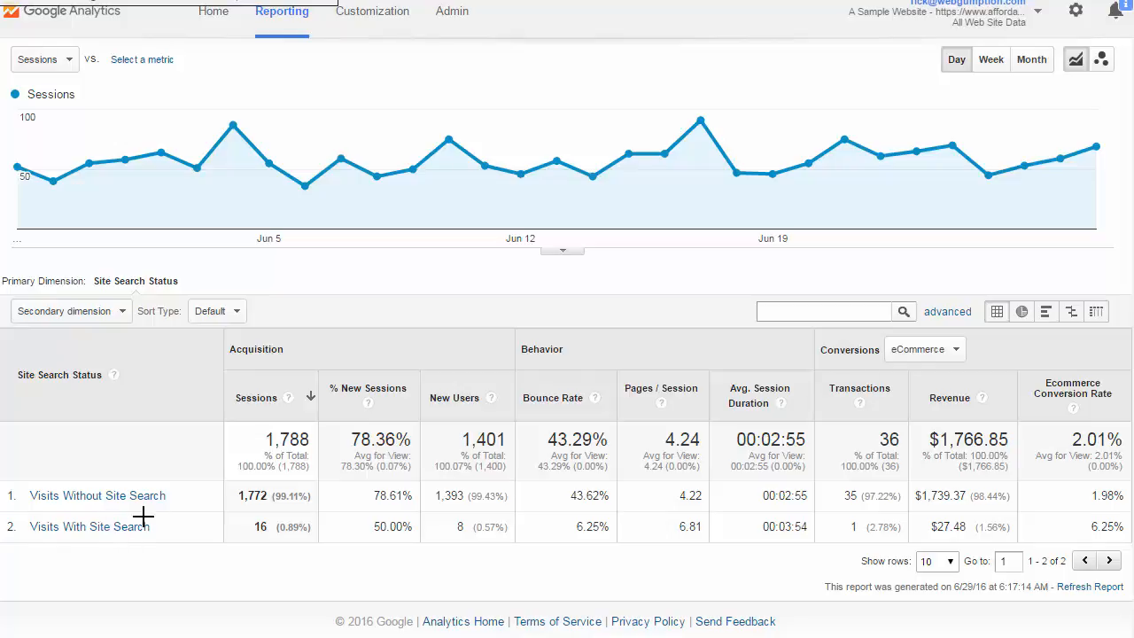
pyautogui.moveTo(211, 507)
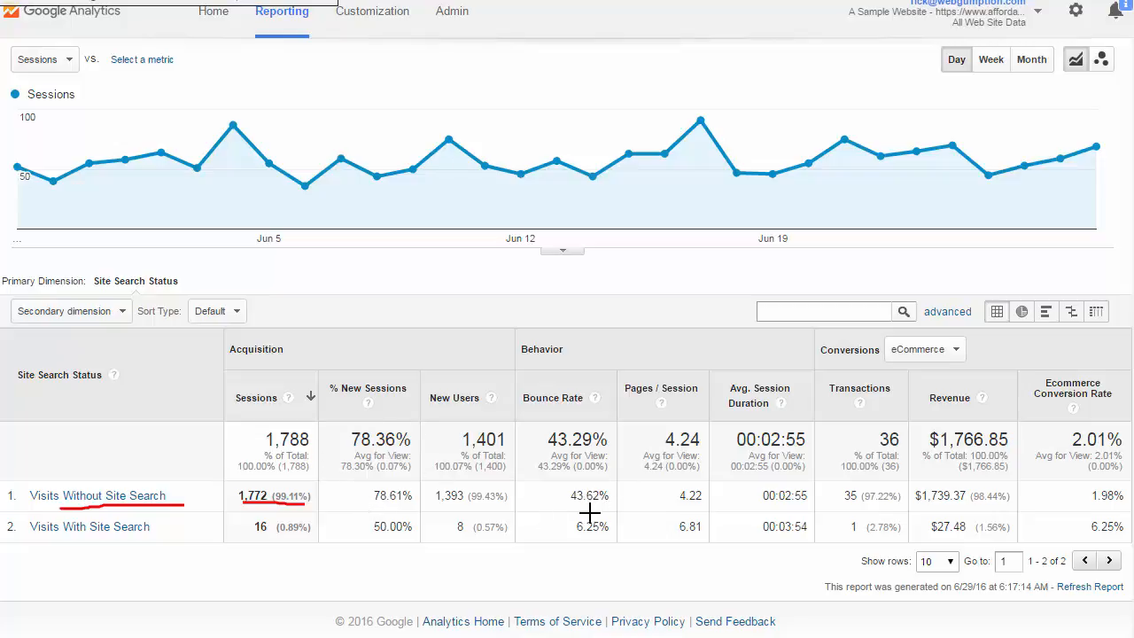
pyautogui.moveTo(842, 507)
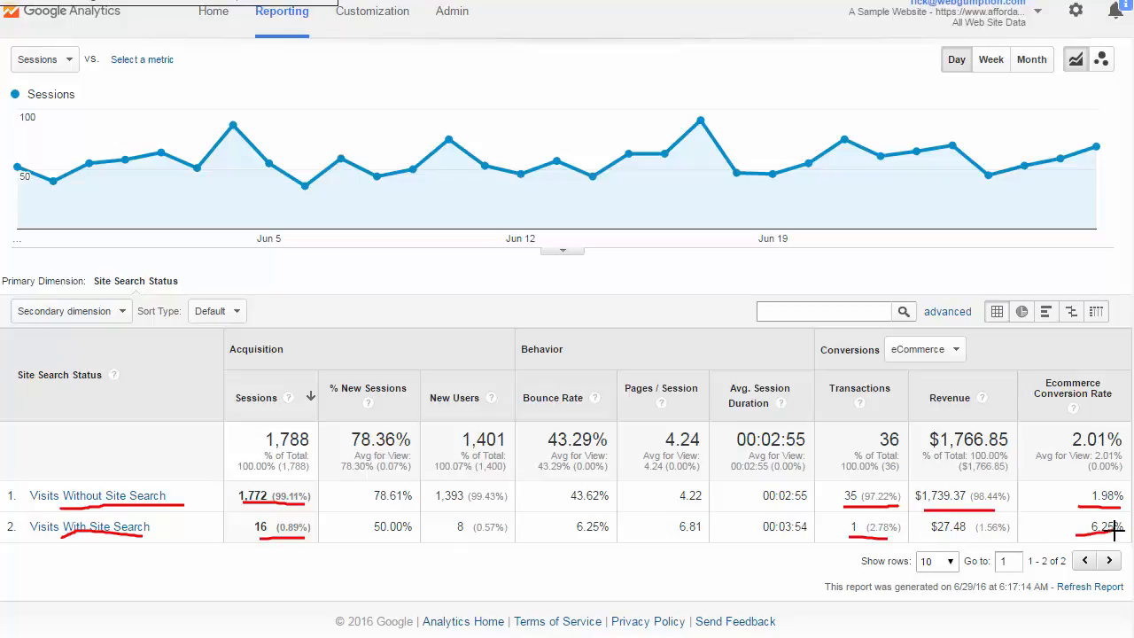
pyautogui.moveTo(593, 355)
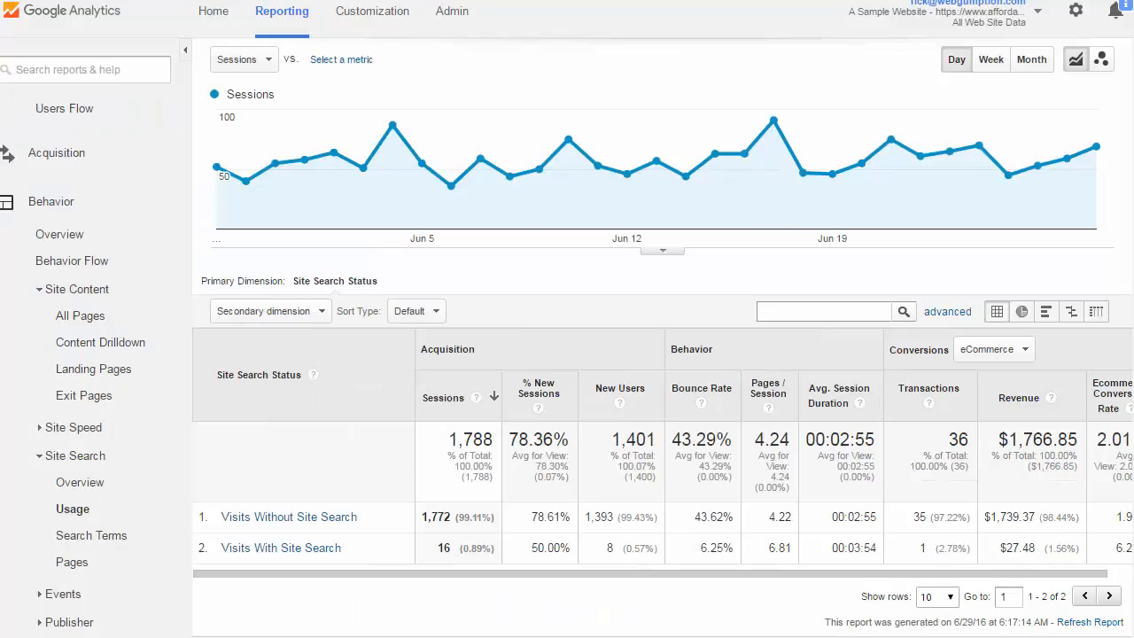
pyautogui.click(92, 535)
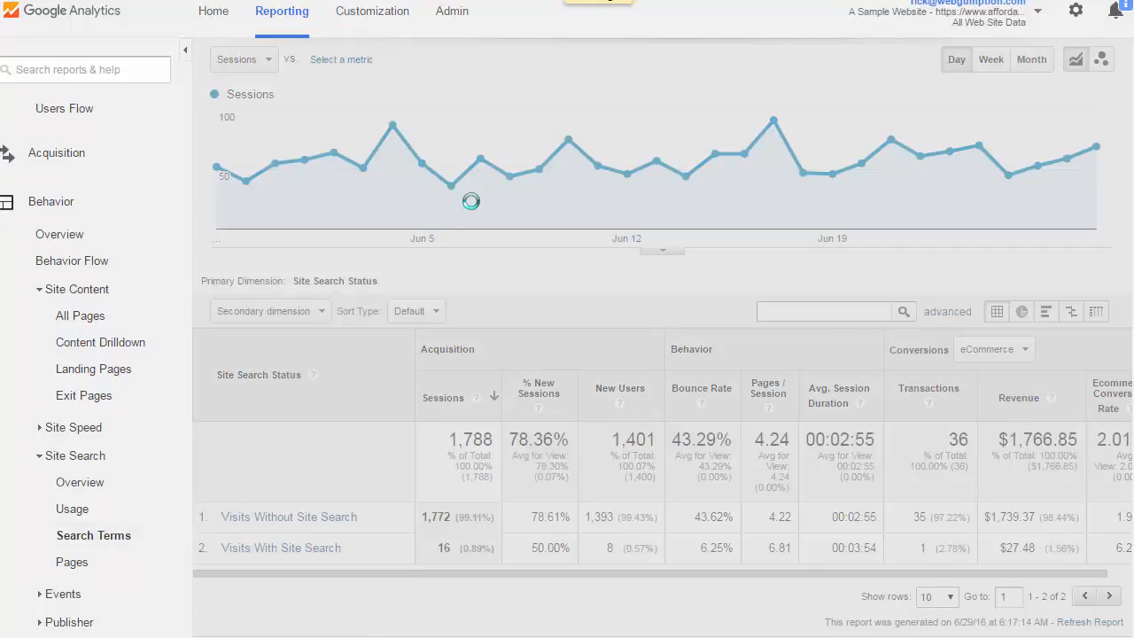
pyautogui.click(93, 535)
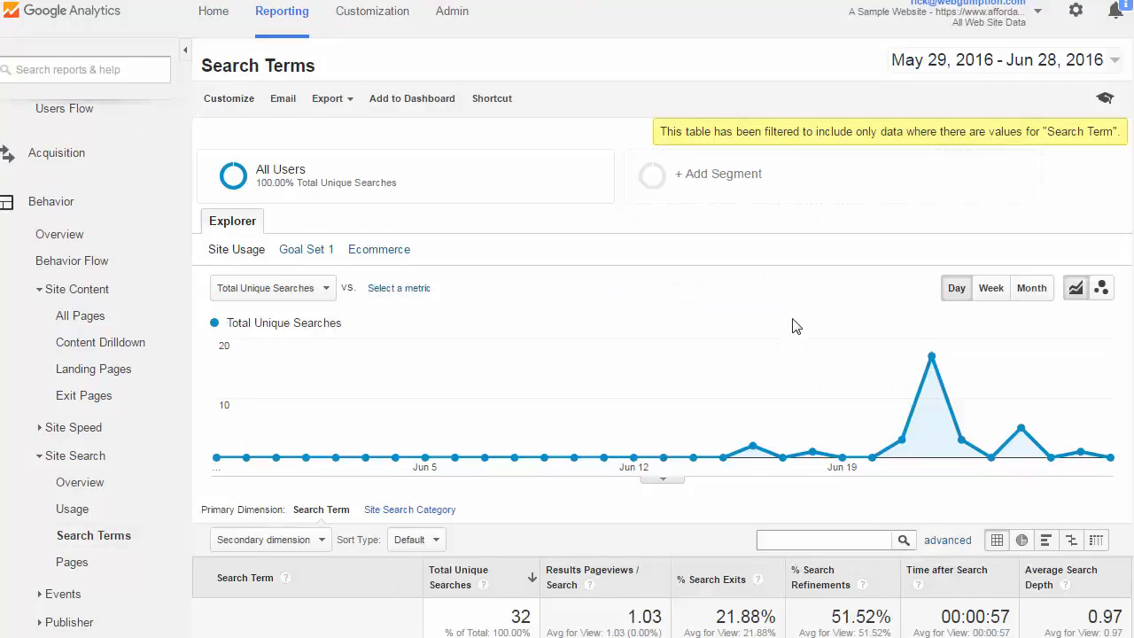
pyautogui.scroll(-3)
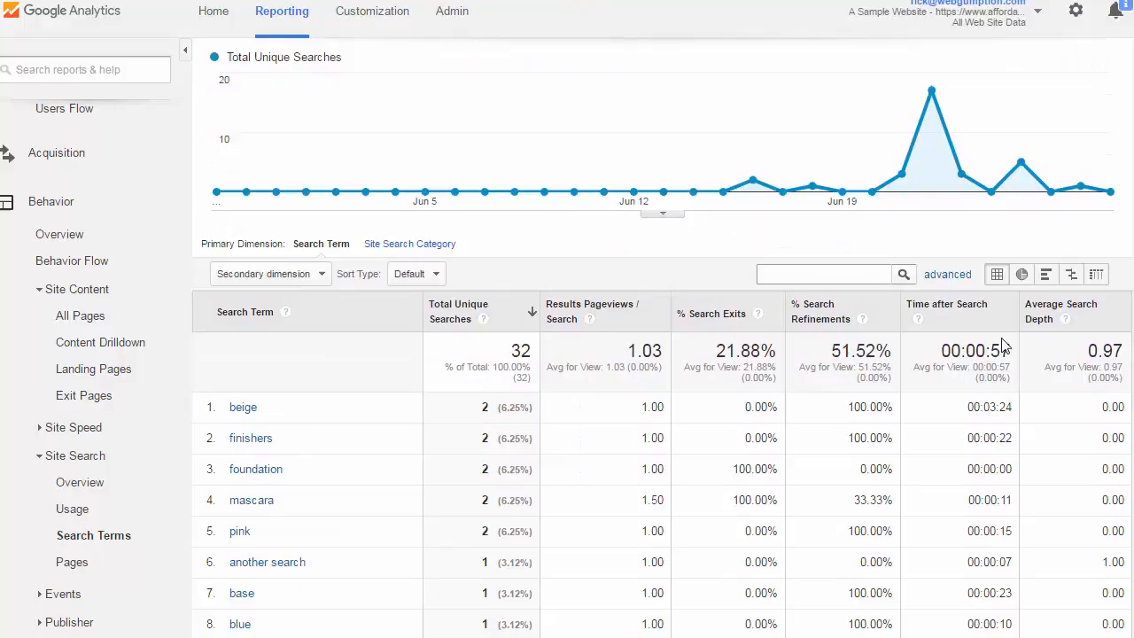
pyautogui.moveTo(783, 316)
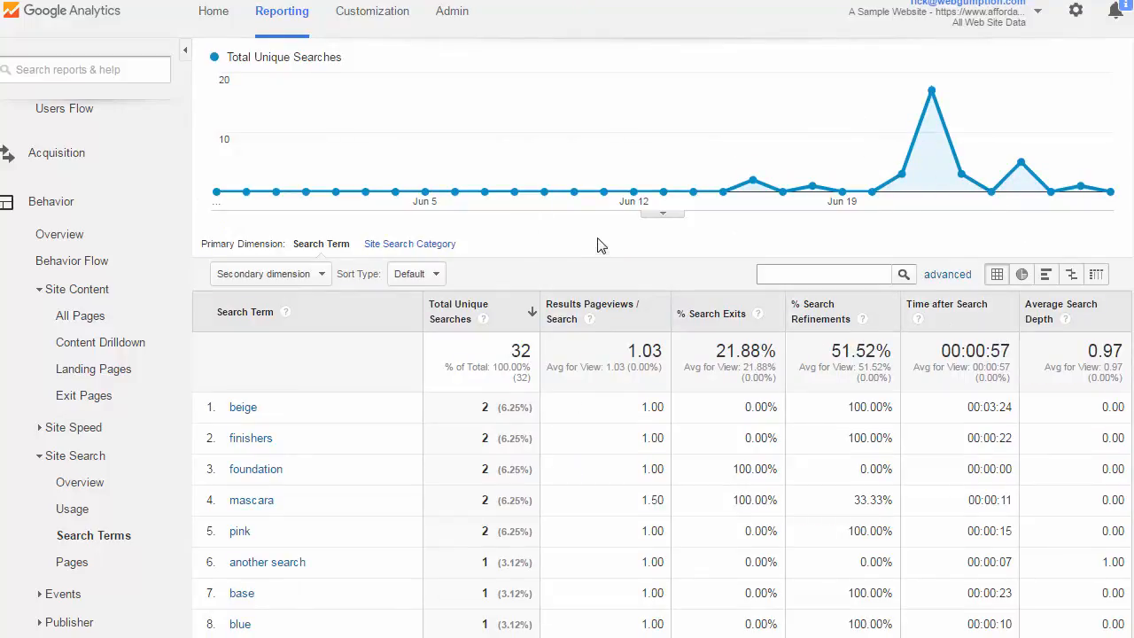
pyautogui.scroll(-3)
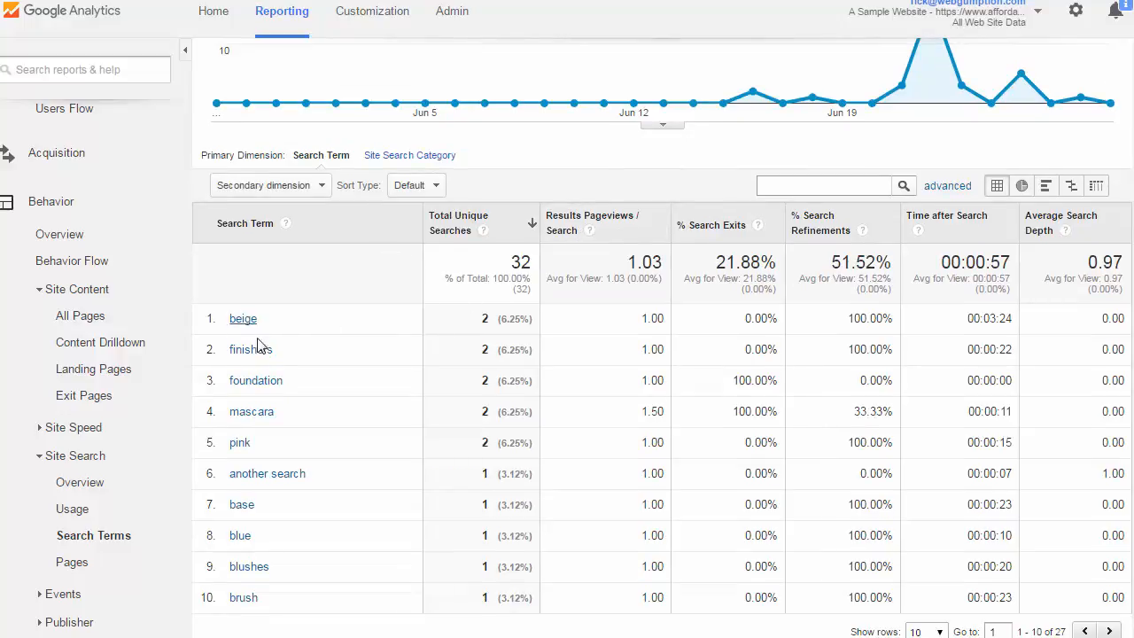
pyautogui.moveTo(255, 379)
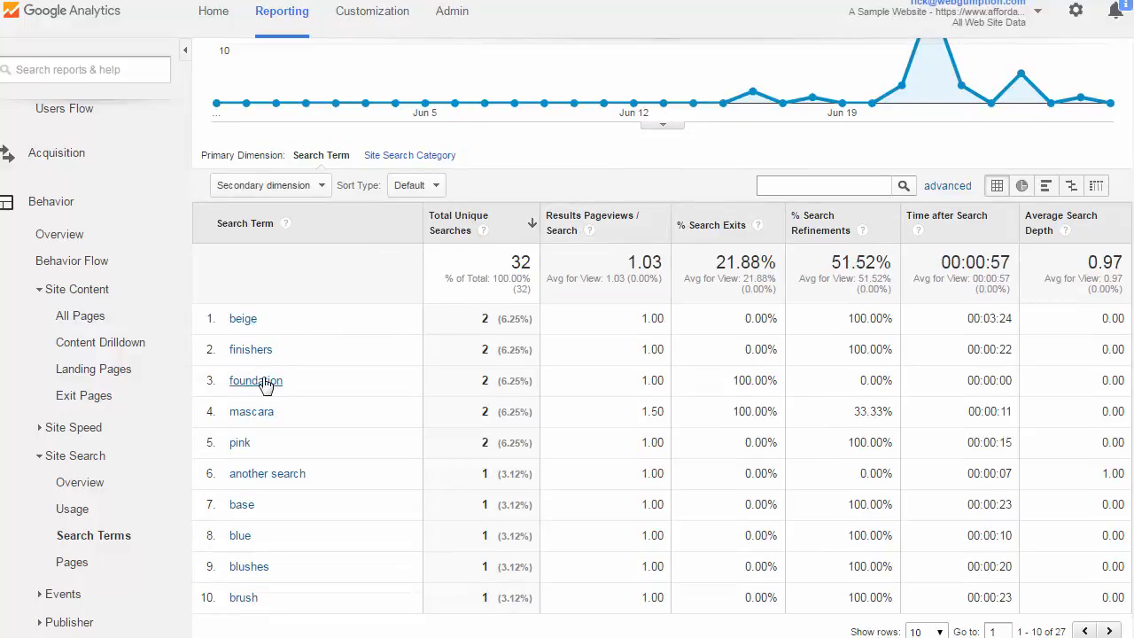
pyautogui.moveTo(239, 444)
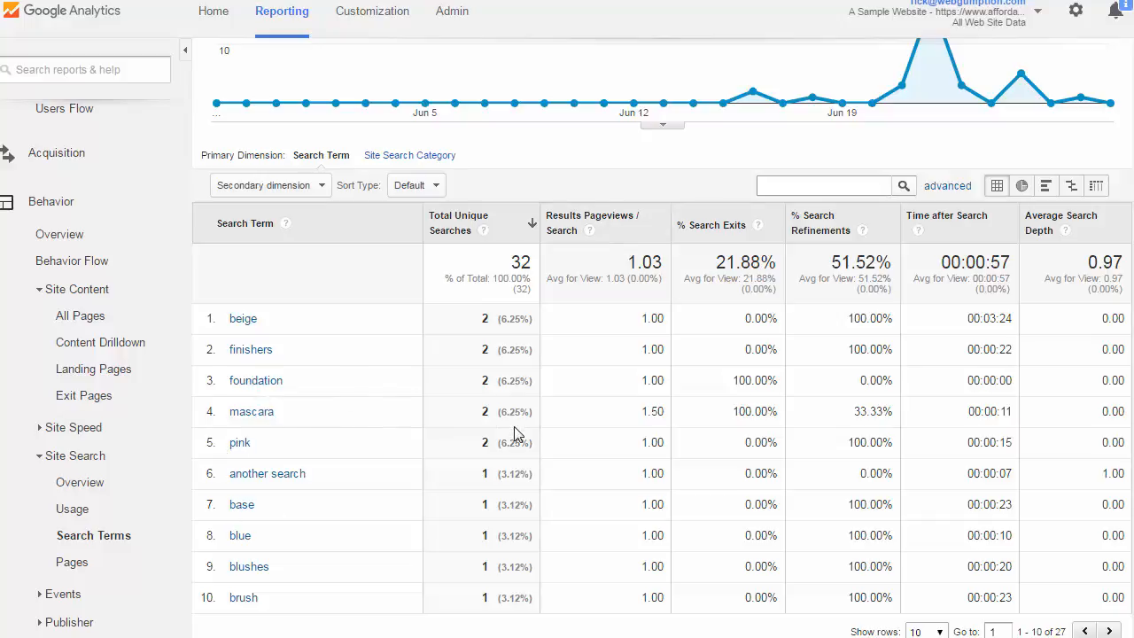
pyautogui.moveTo(713, 227)
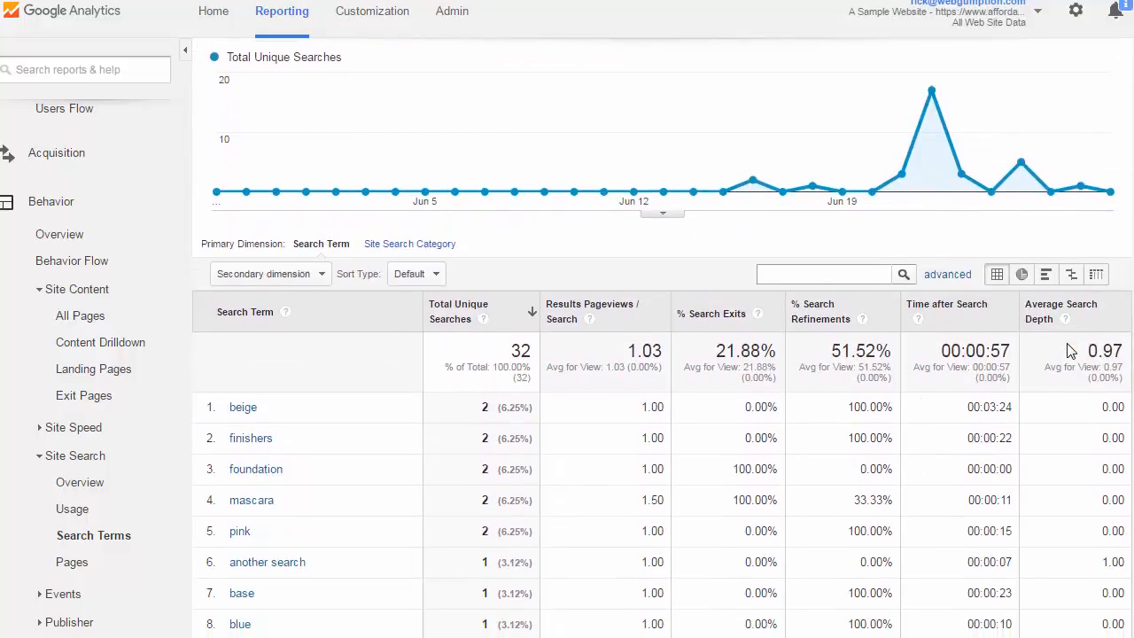
pyautogui.scroll(-3)
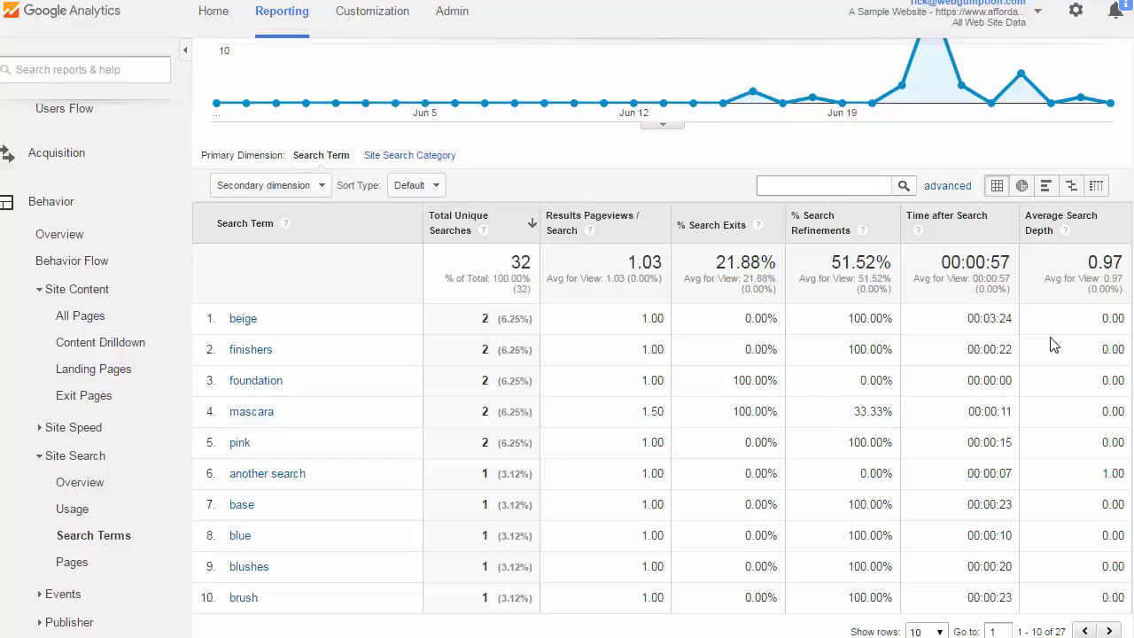
pyautogui.moveTo(282, 379)
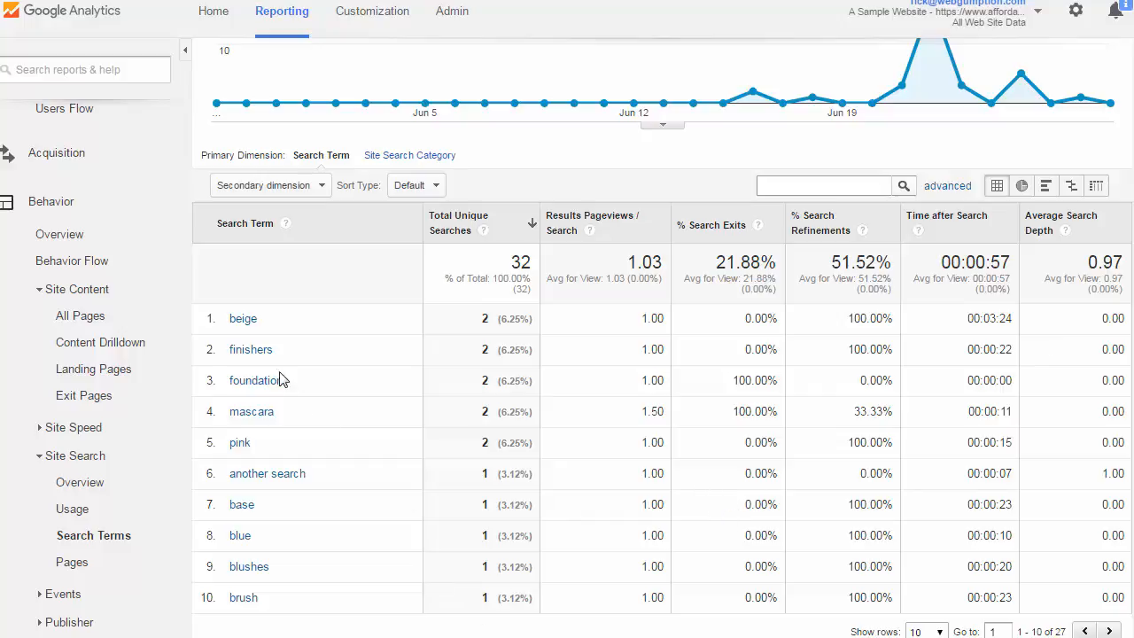
pyautogui.moveTo(267, 363)
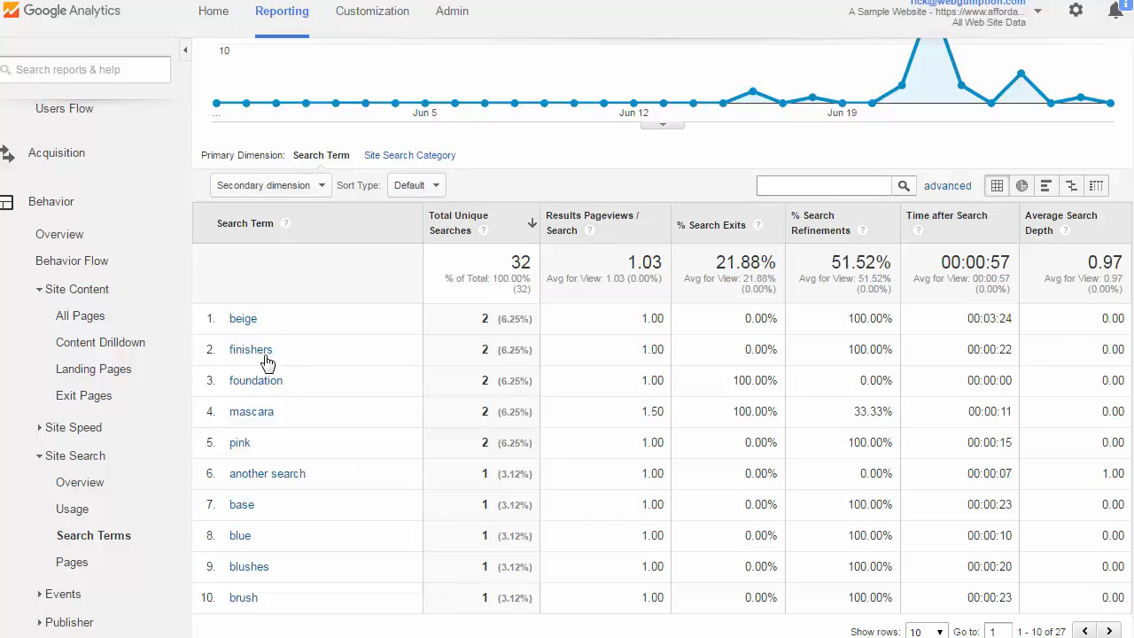
pyautogui.moveTo(1127, 372)
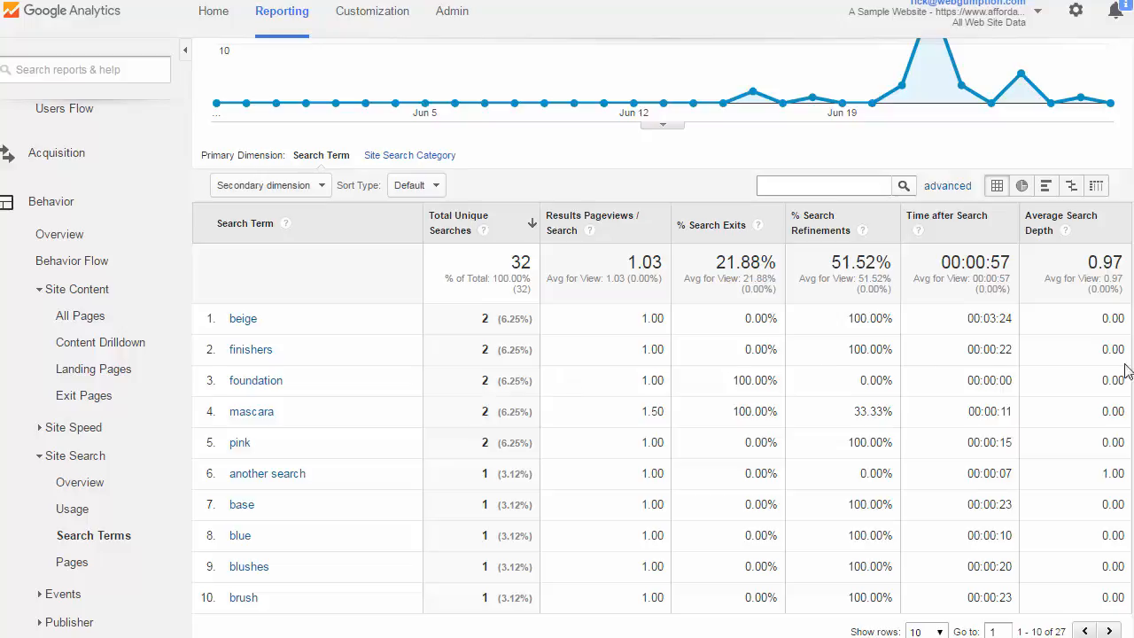
pyautogui.moveTo(401, 340)
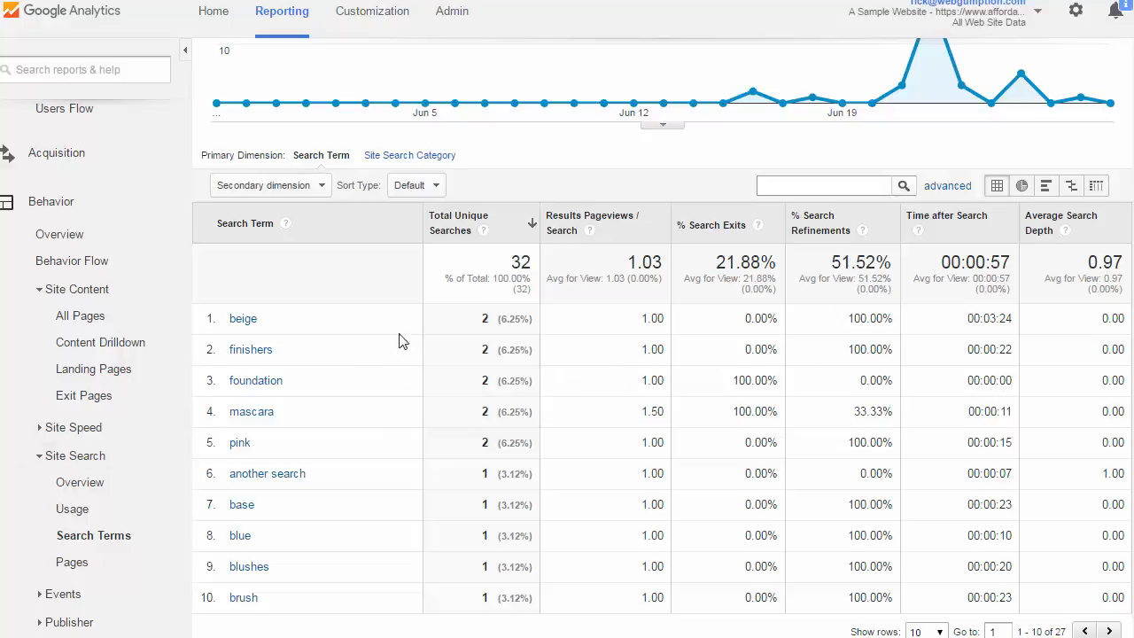
pyautogui.moveTo(202, 324)
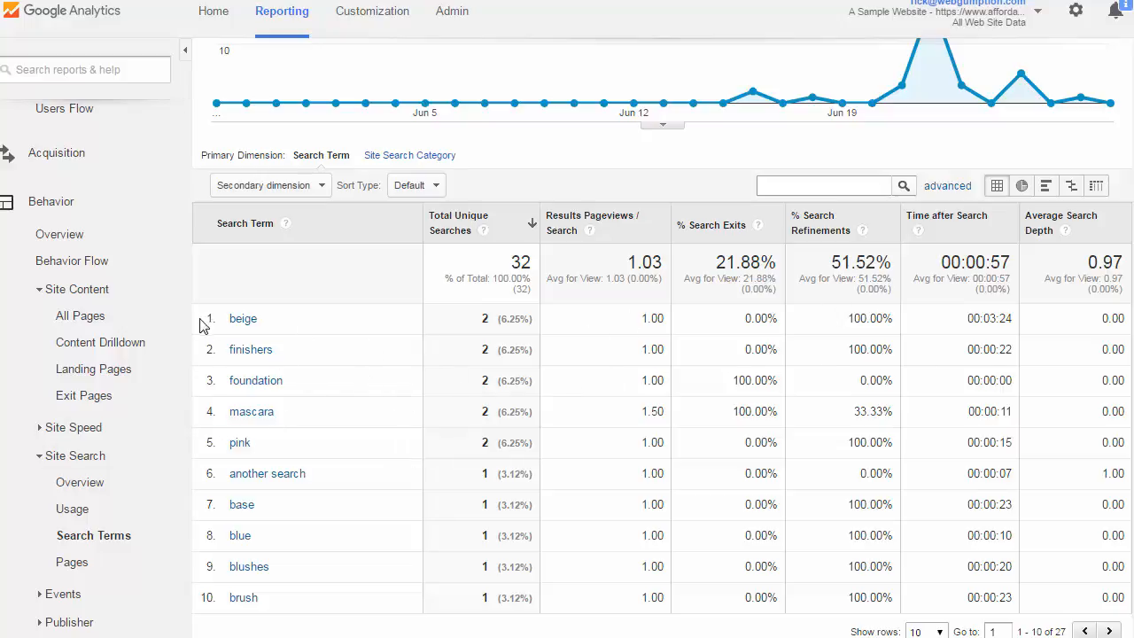
pyautogui.moveTo(248, 335)
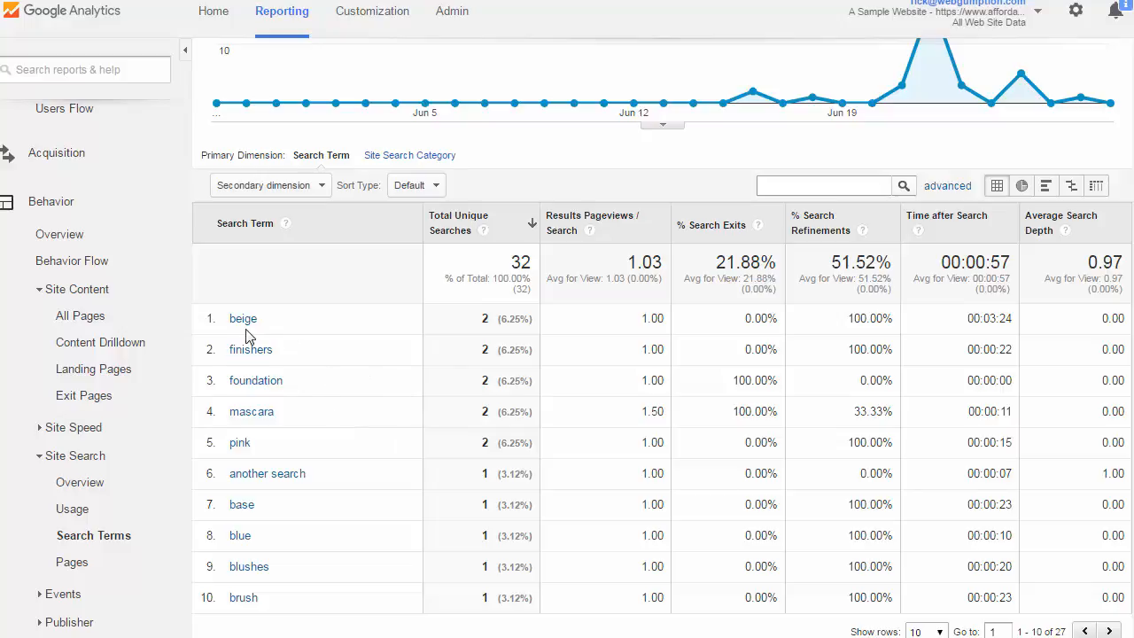
pyautogui.moveTo(349, 363)
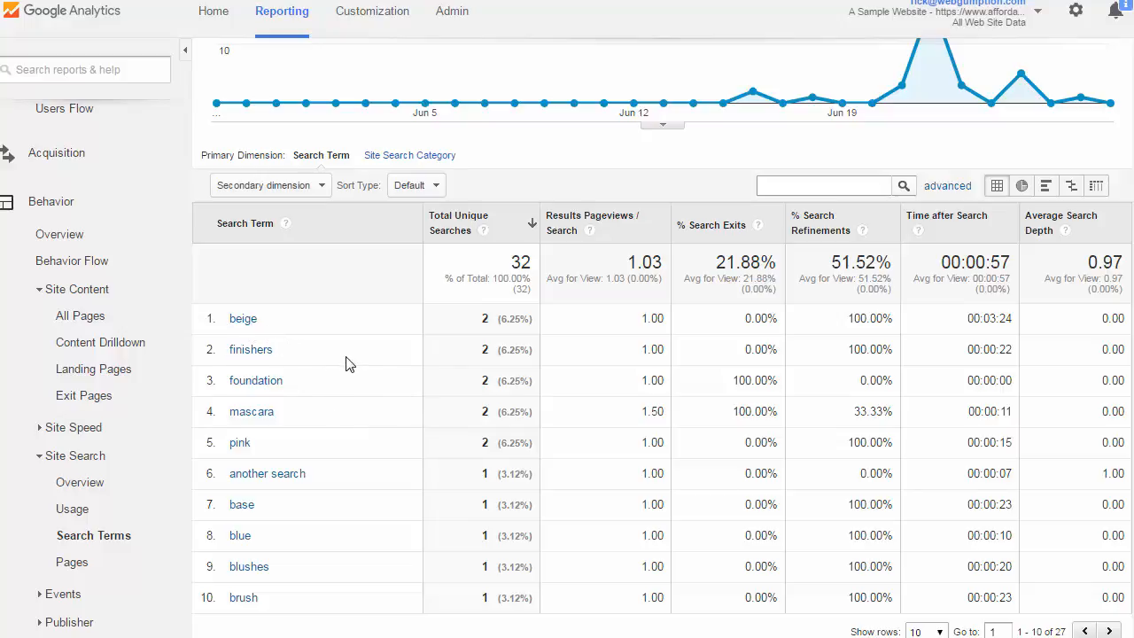
pyautogui.moveTo(422, 335)
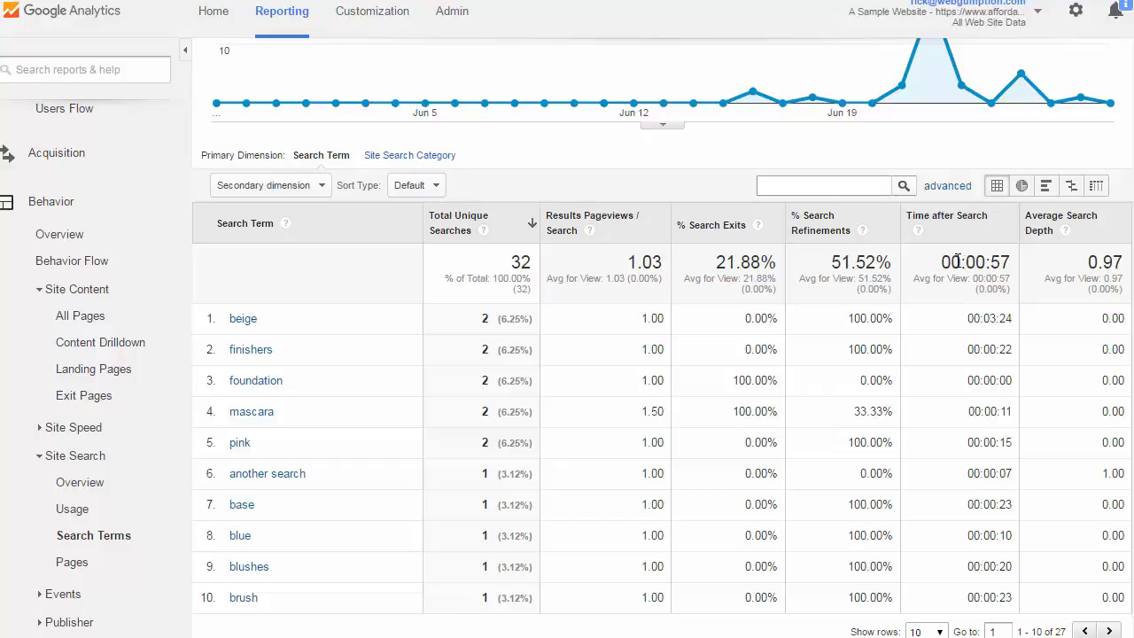
pyautogui.moveTo(655, 447)
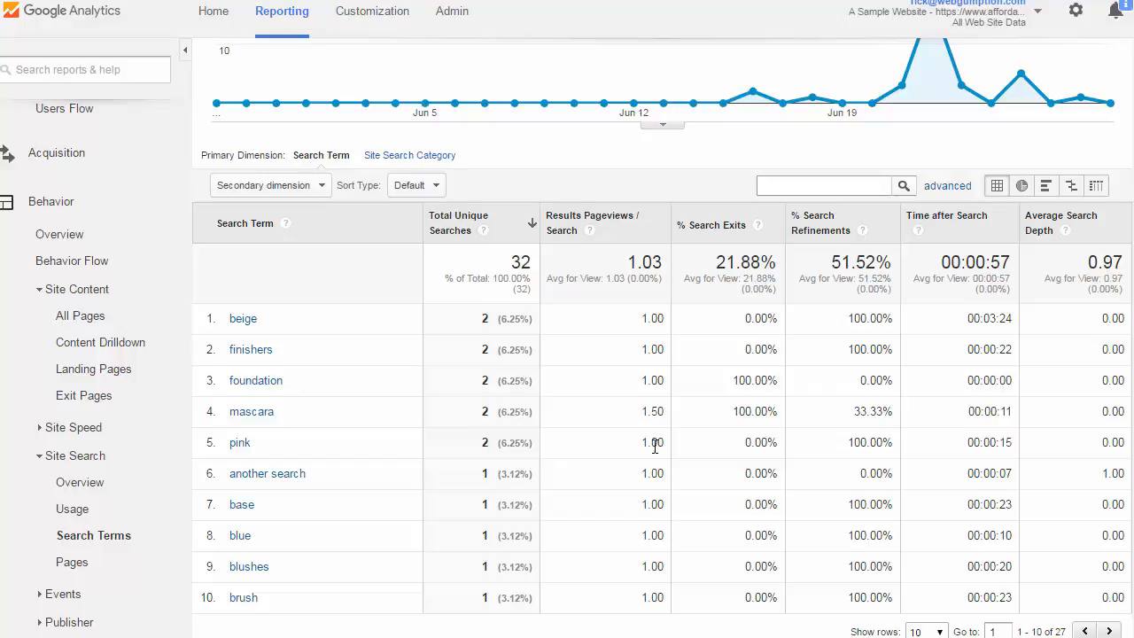
pyautogui.moveTo(310, 304)
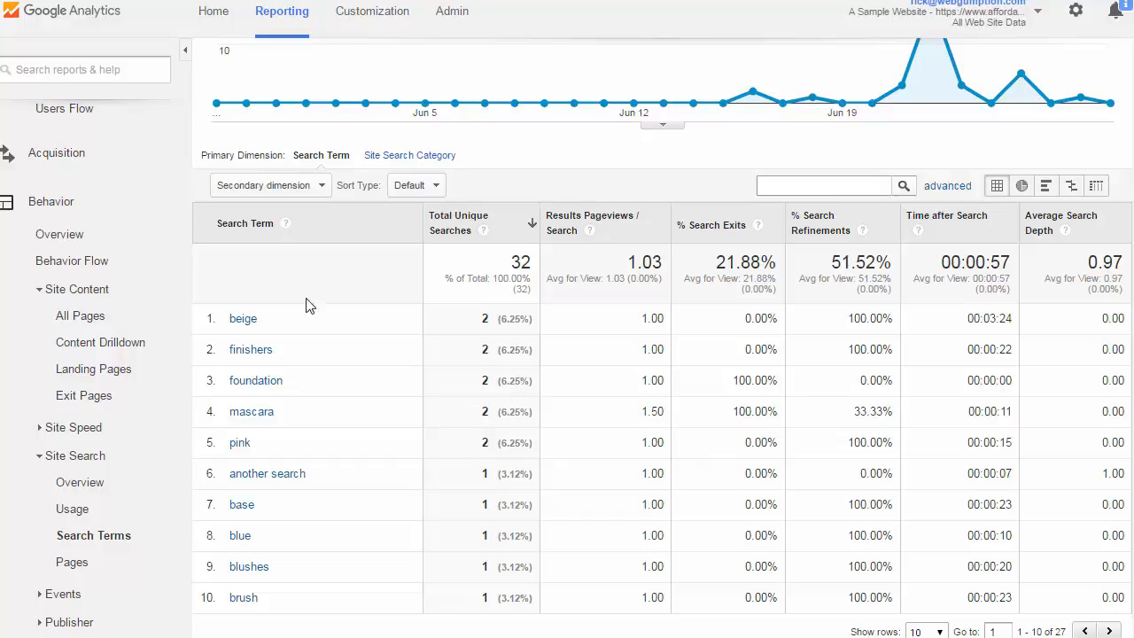
pyautogui.moveTo(356, 372)
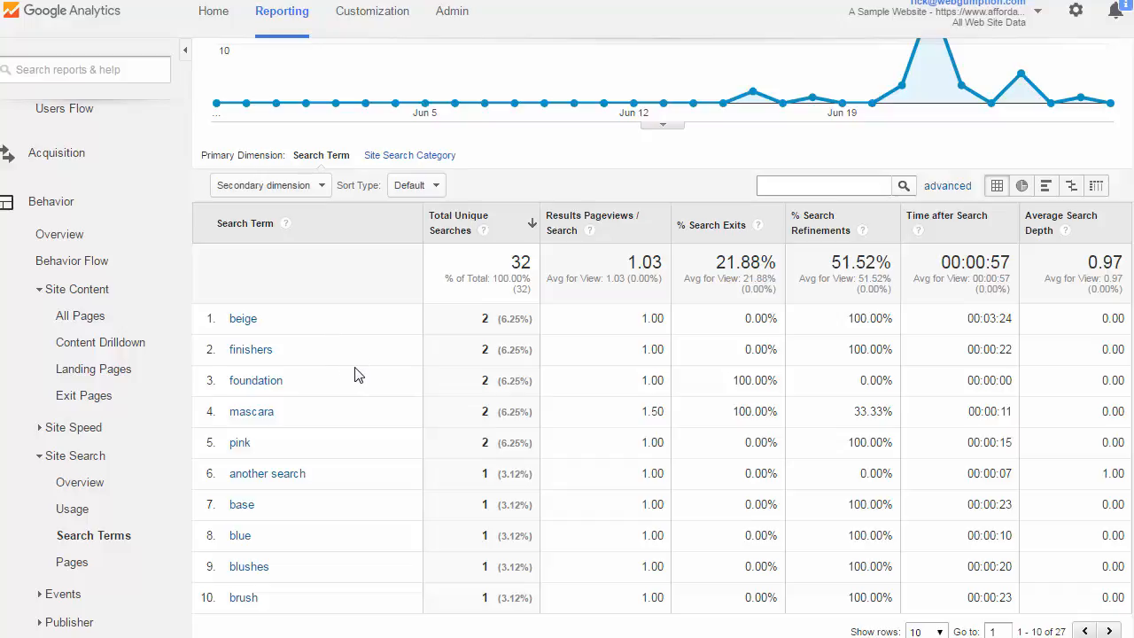
pyautogui.moveTo(854, 418)
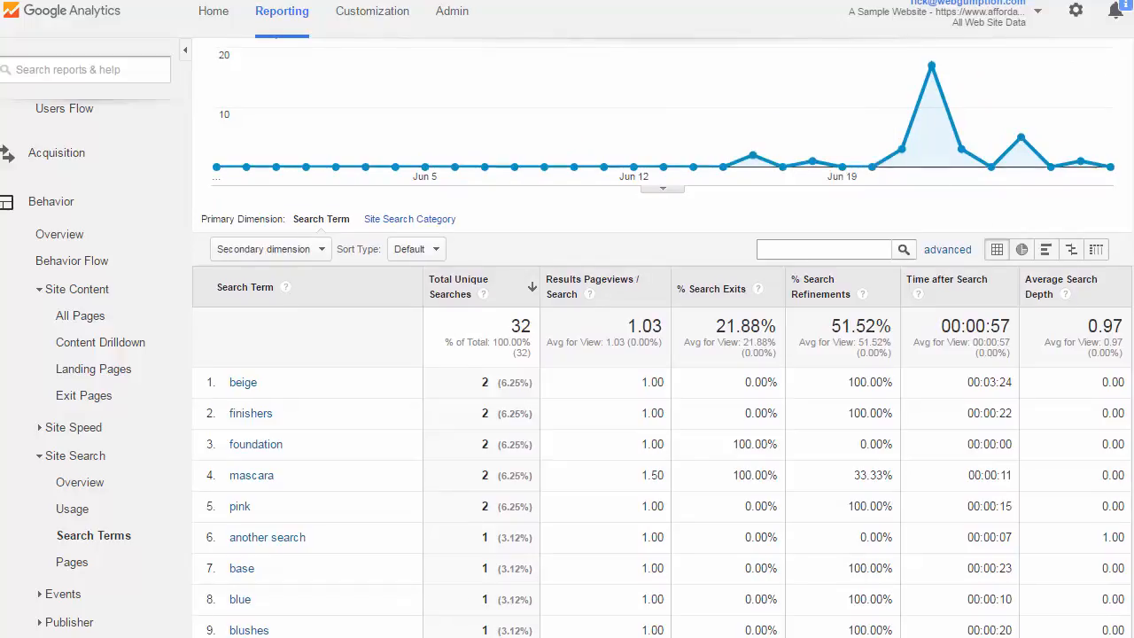
pyautogui.scroll(-3)
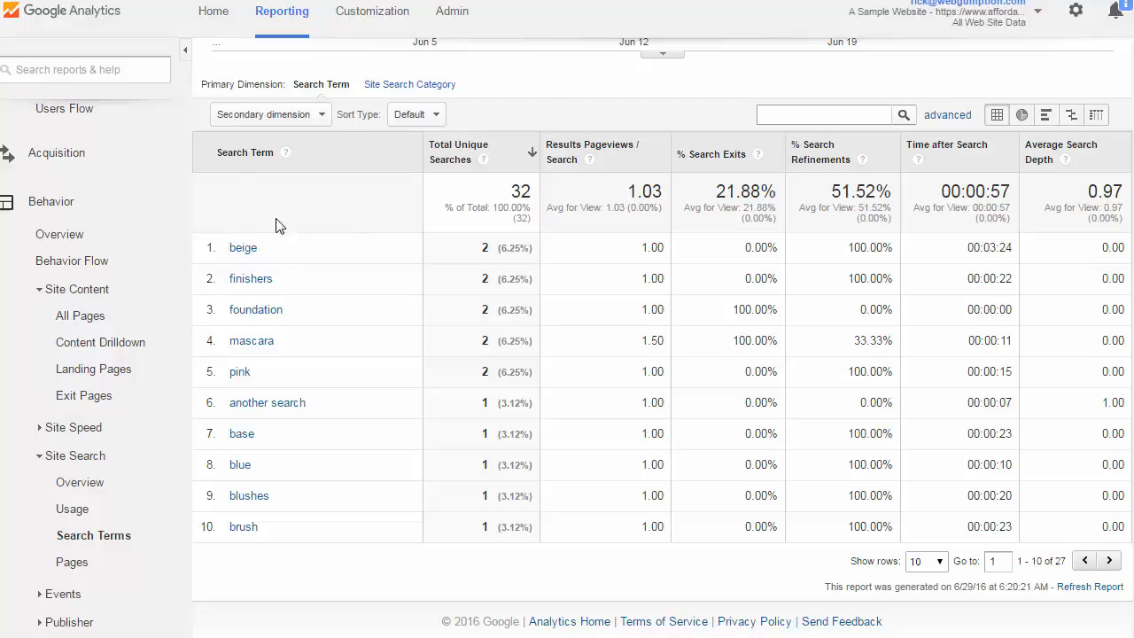
pyautogui.moveTo(298, 199)
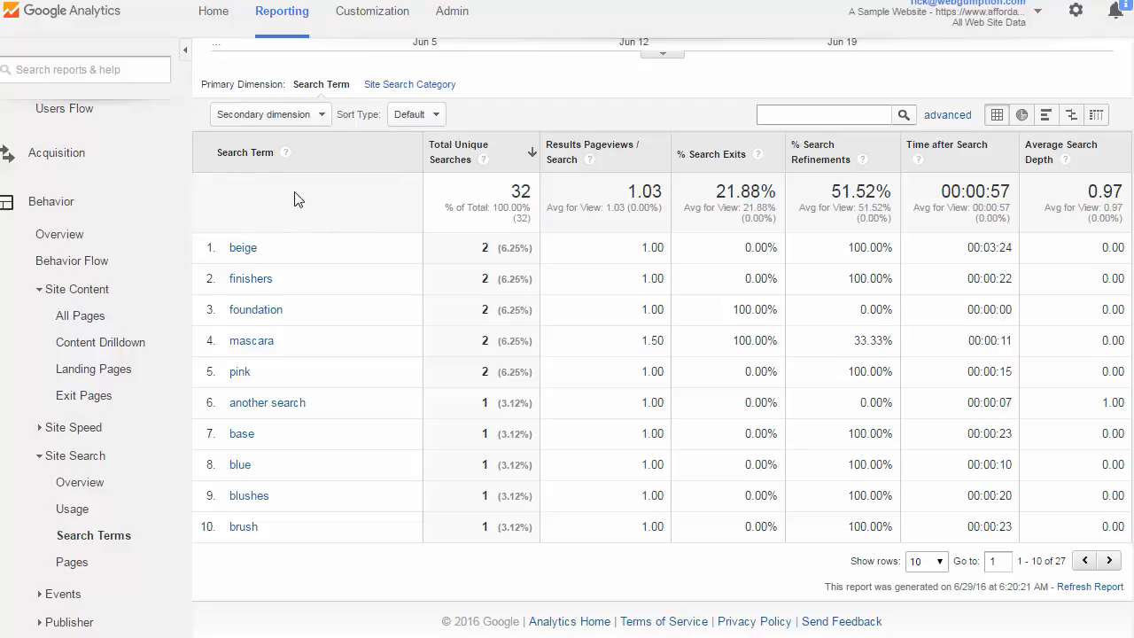
pyautogui.moveTo(273, 195)
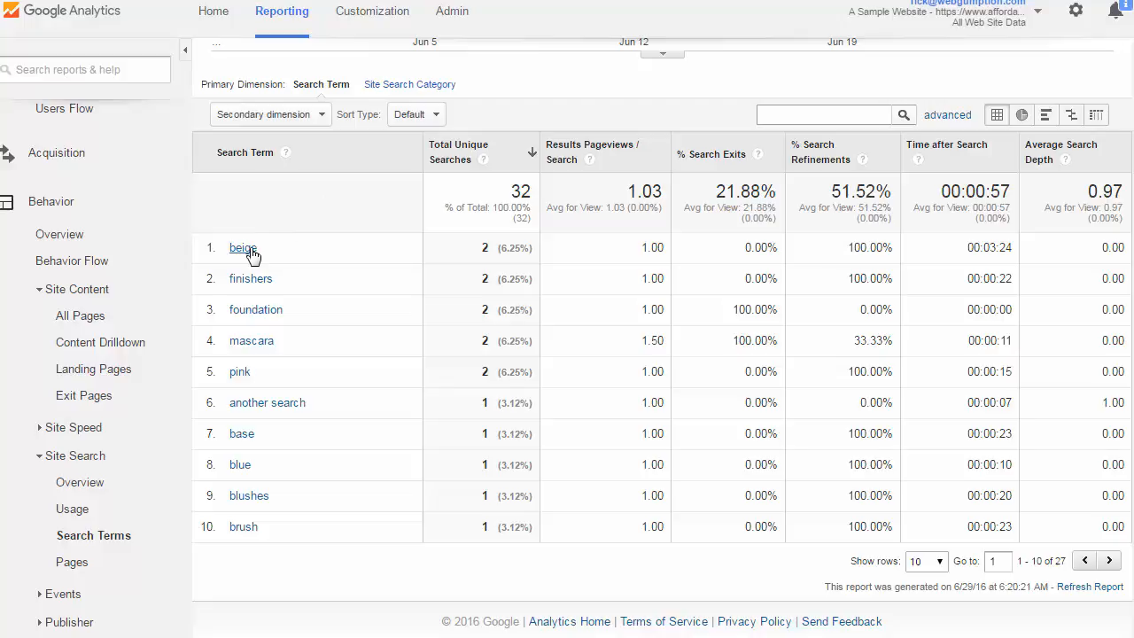
pyautogui.moveTo(390, 176)
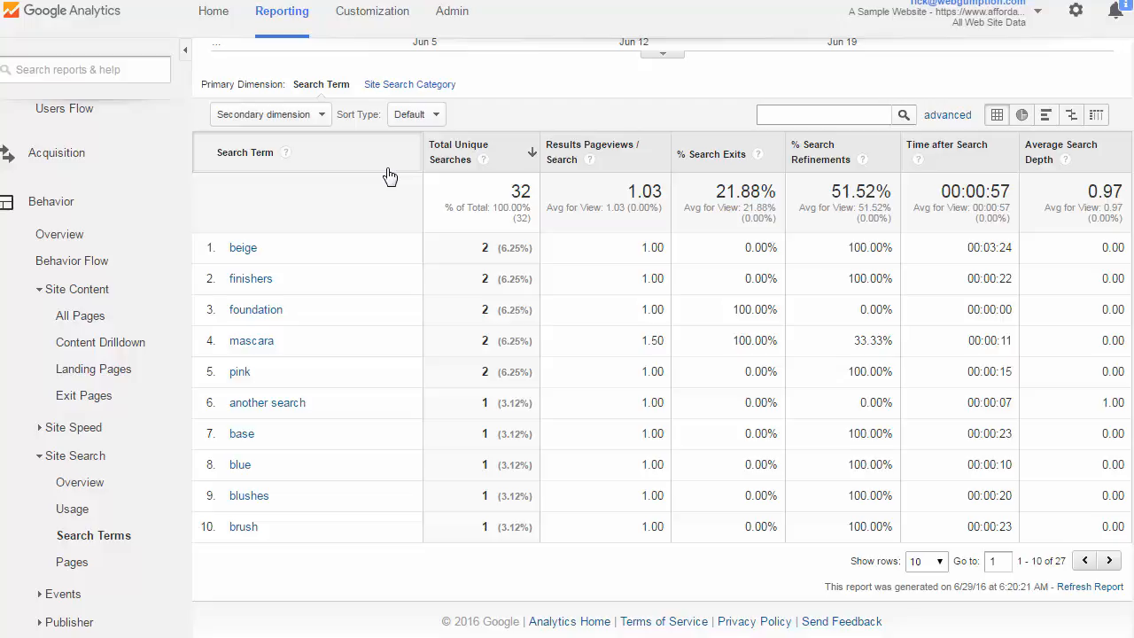
pyautogui.moveTo(156, 505)
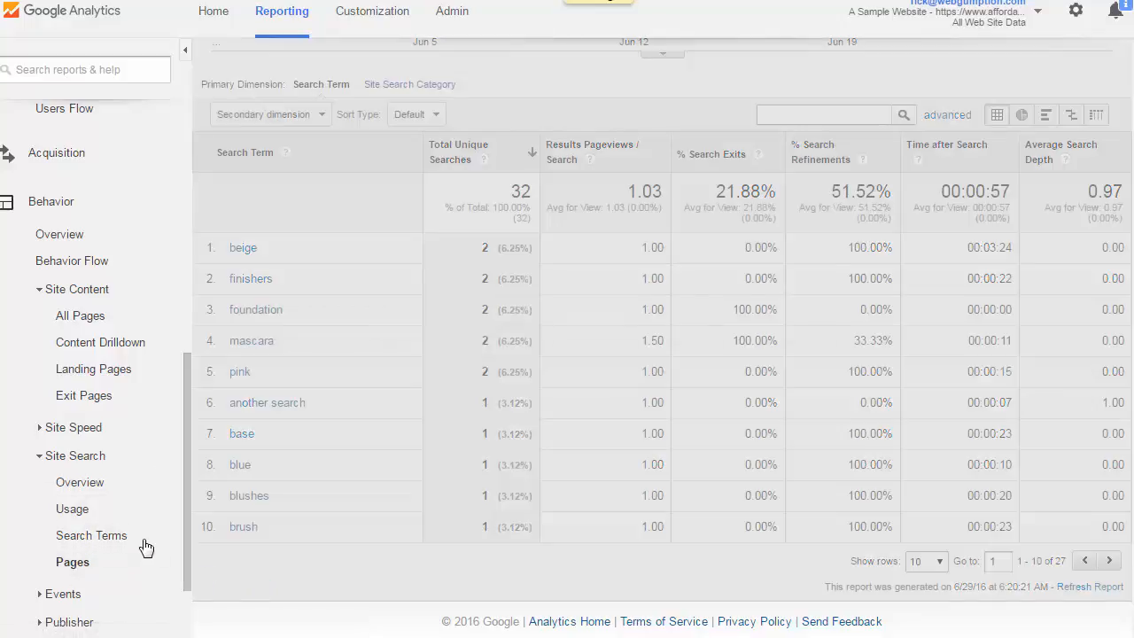
# - View the Search Pages table led by entrance with 5 and homepage with 4 searches
pyautogui.click(73, 562)
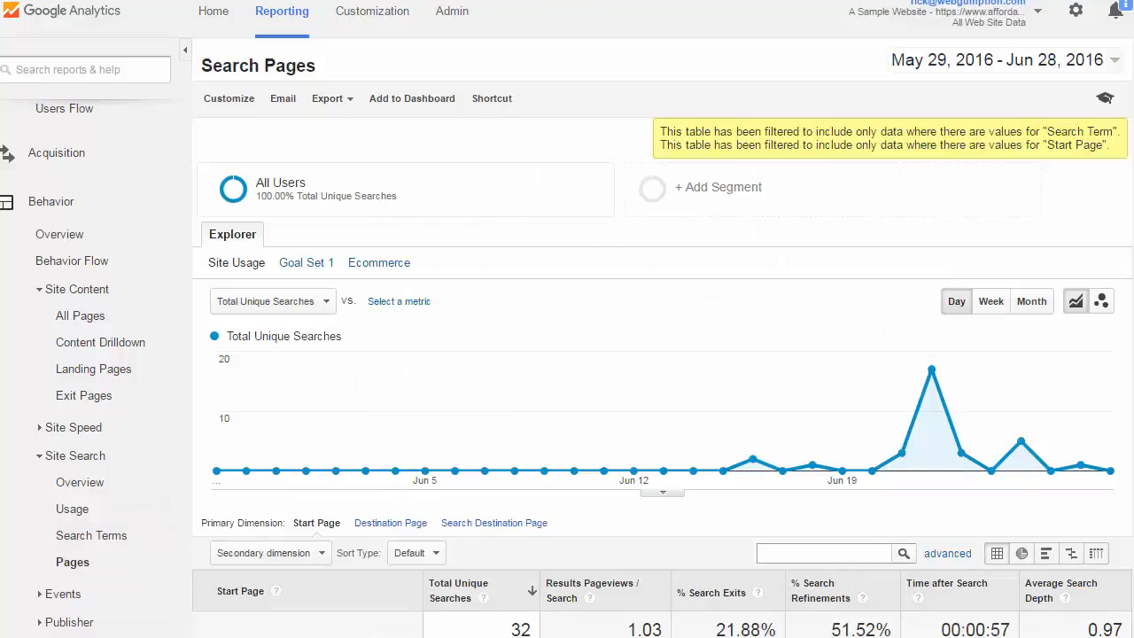
pyautogui.scroll(-3)
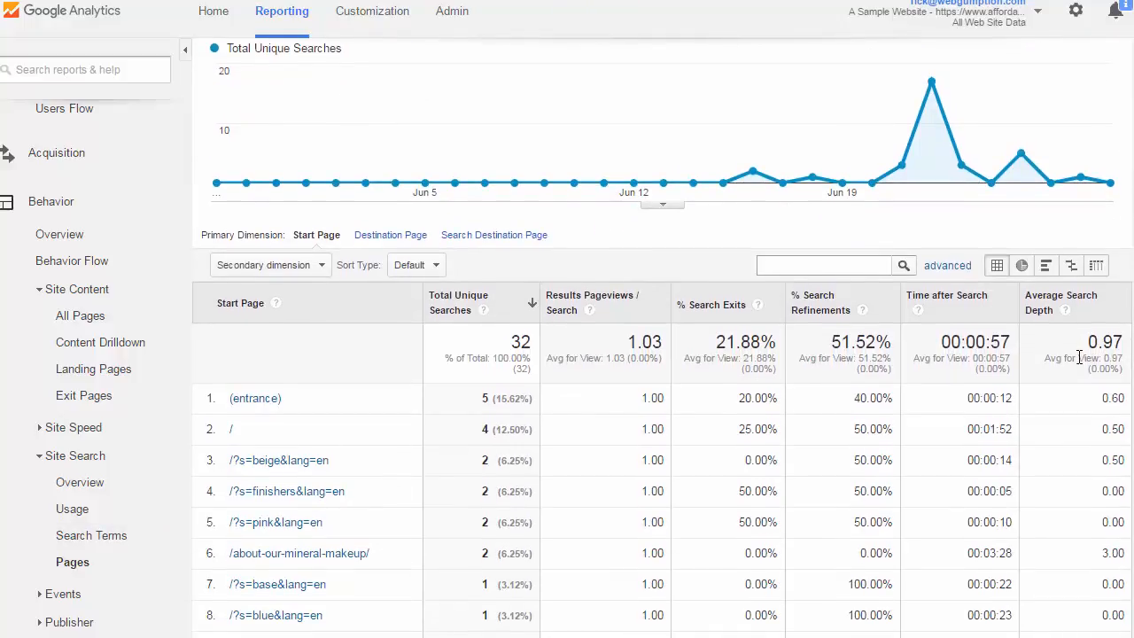
pyautogui.moveTo(778, 251)
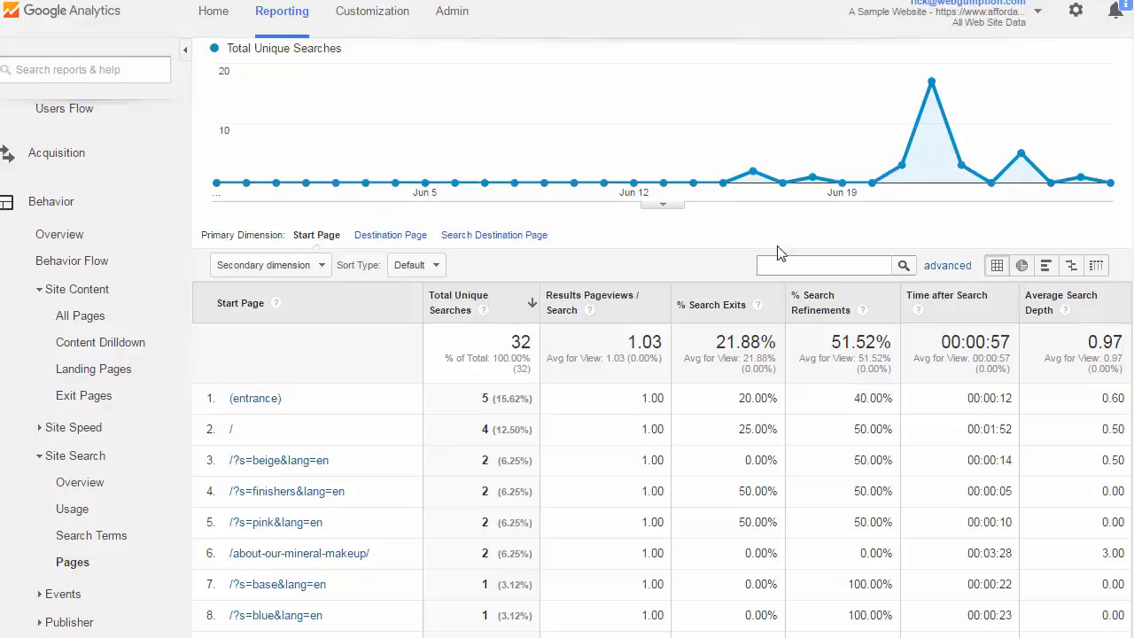
pyautogui.moveTo(679, 309)
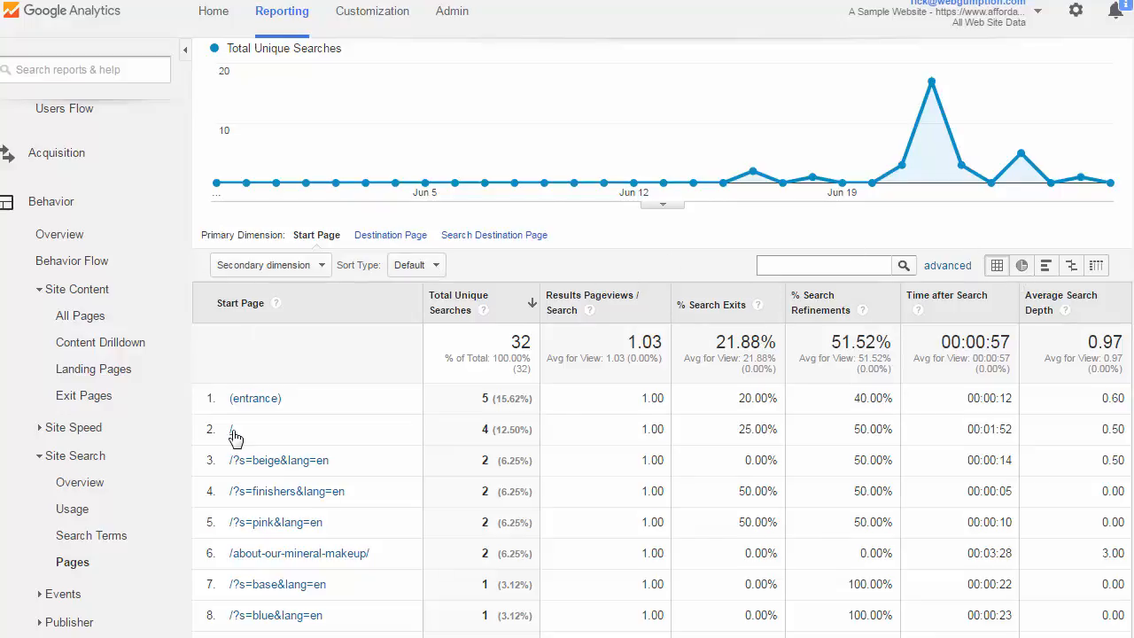
pyautogui.scroll(-3)
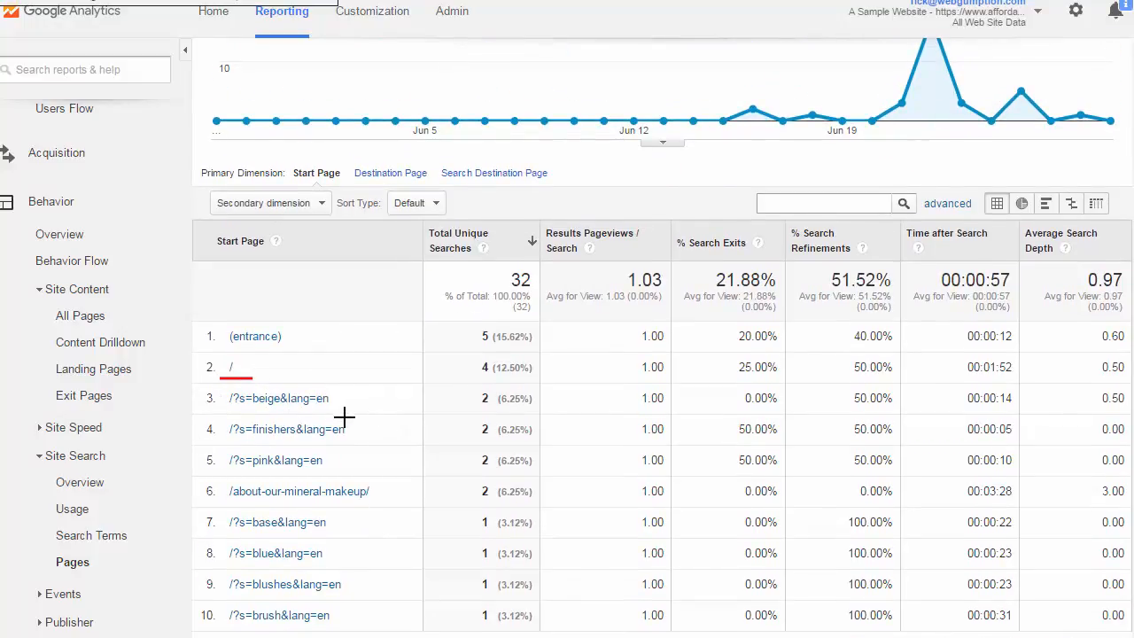
pyautogui.moveTo(287, 411)
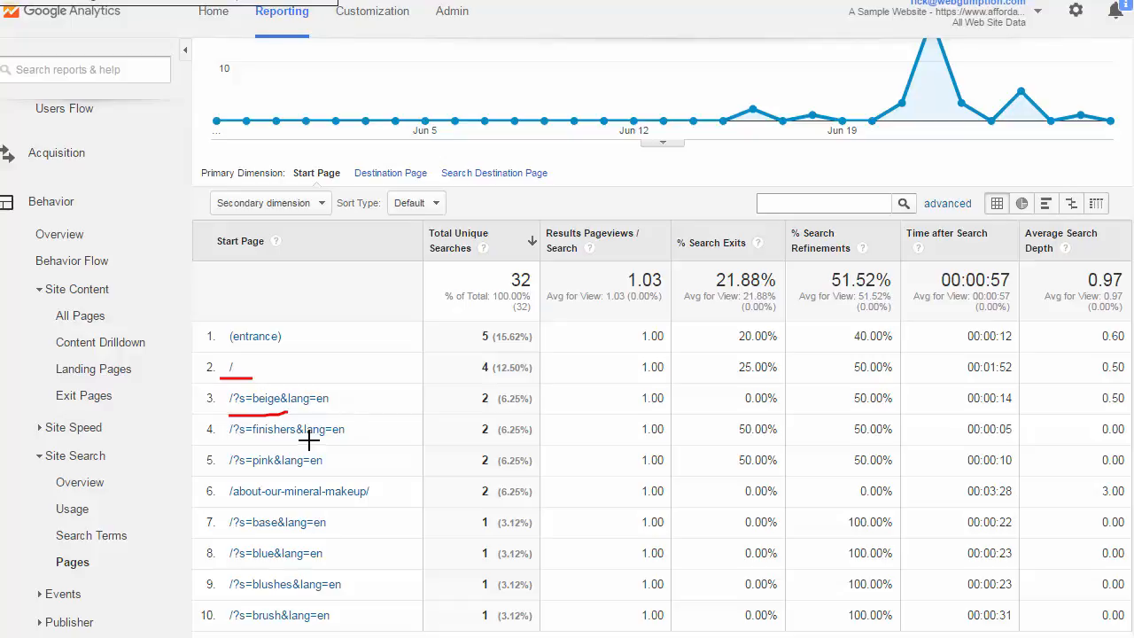
pyautogui.moveTo(411, 372)
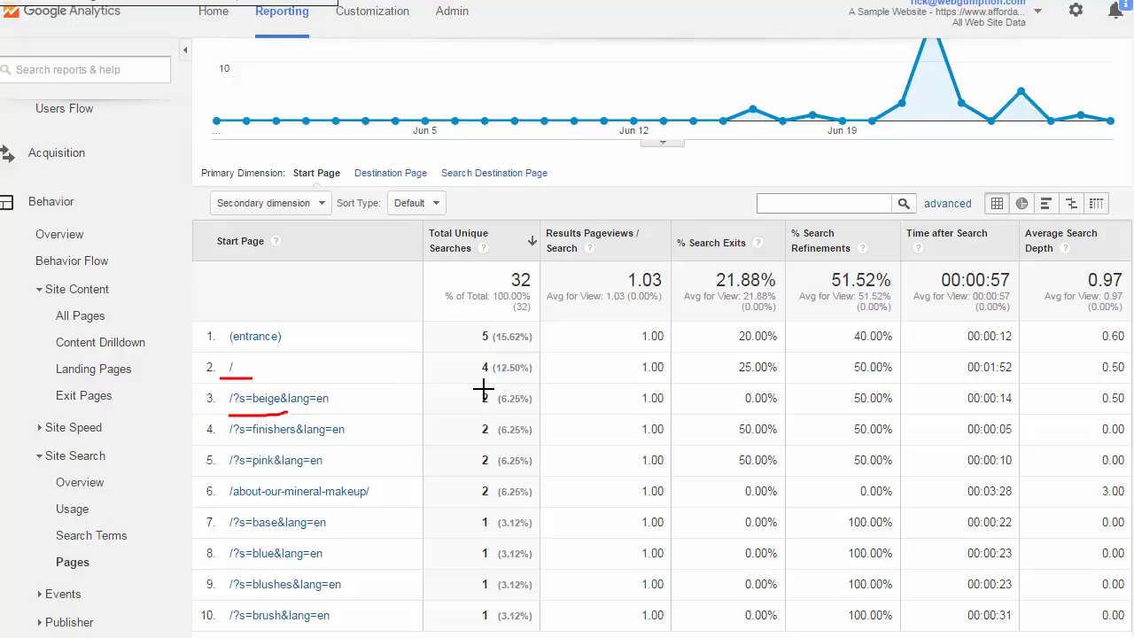
pyautogui.moveTo(361, 433)
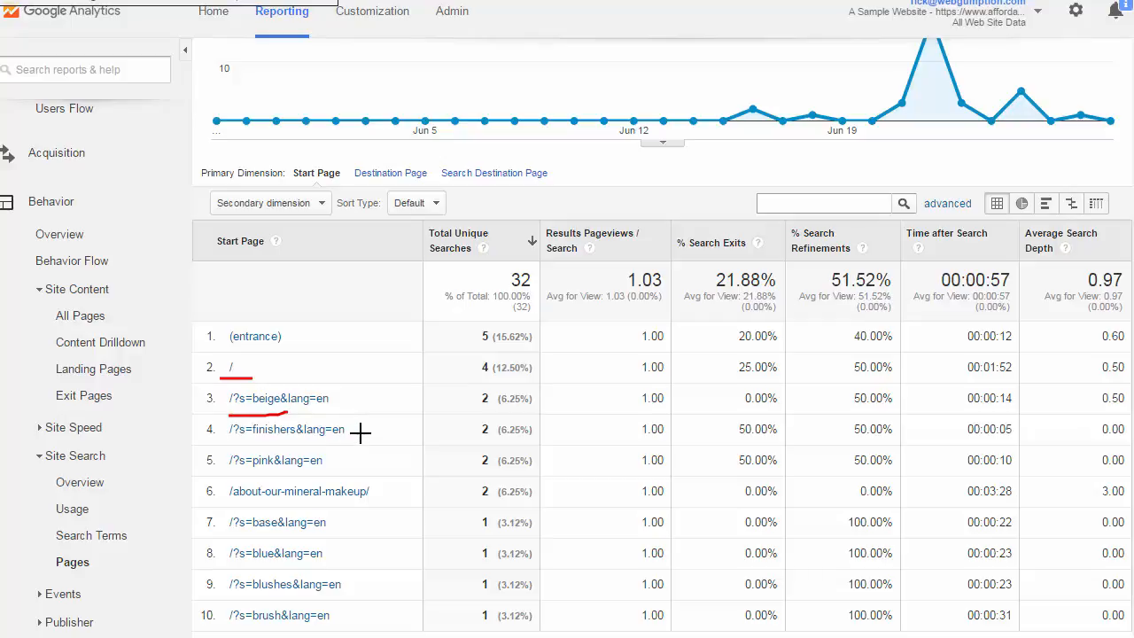
pyautogui.moveTo(635, 411)
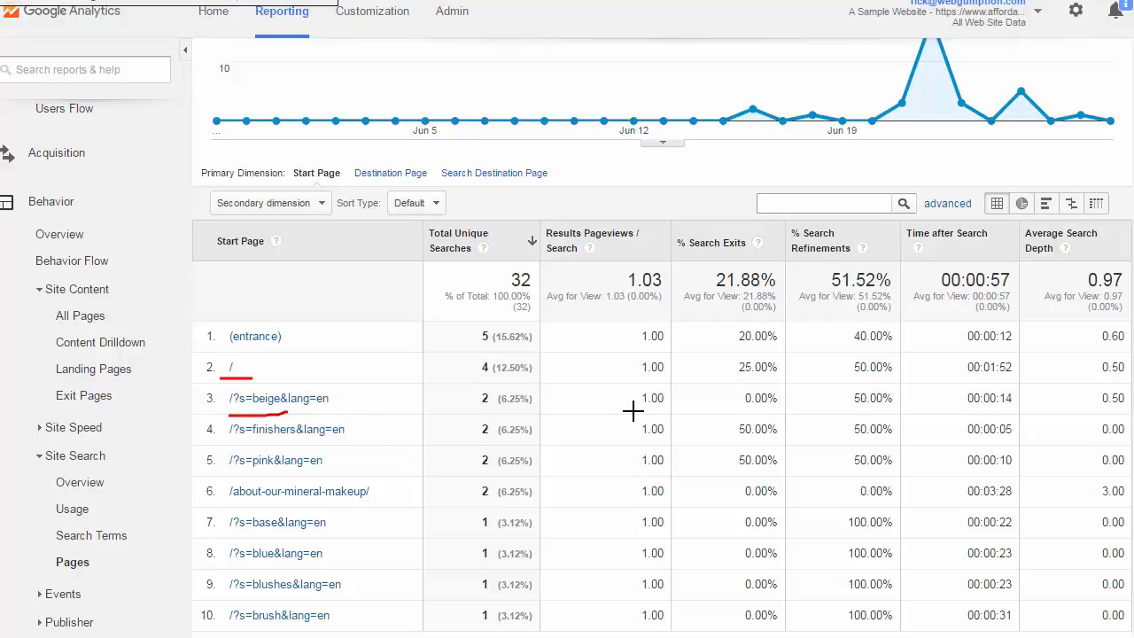
pyautogui.moveTo(411, 422)
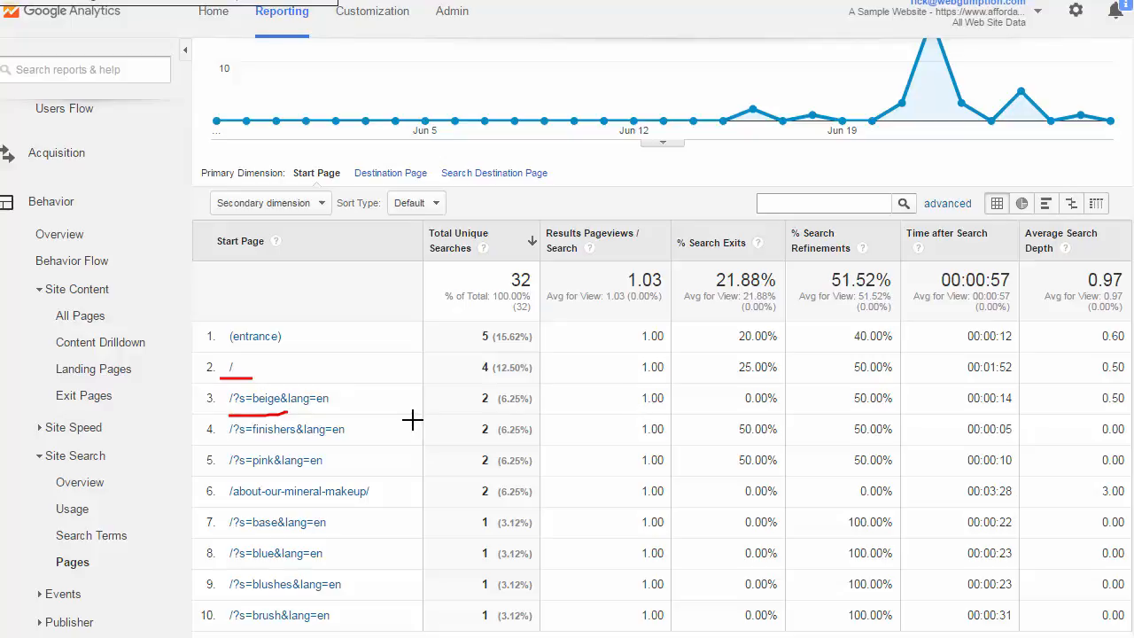